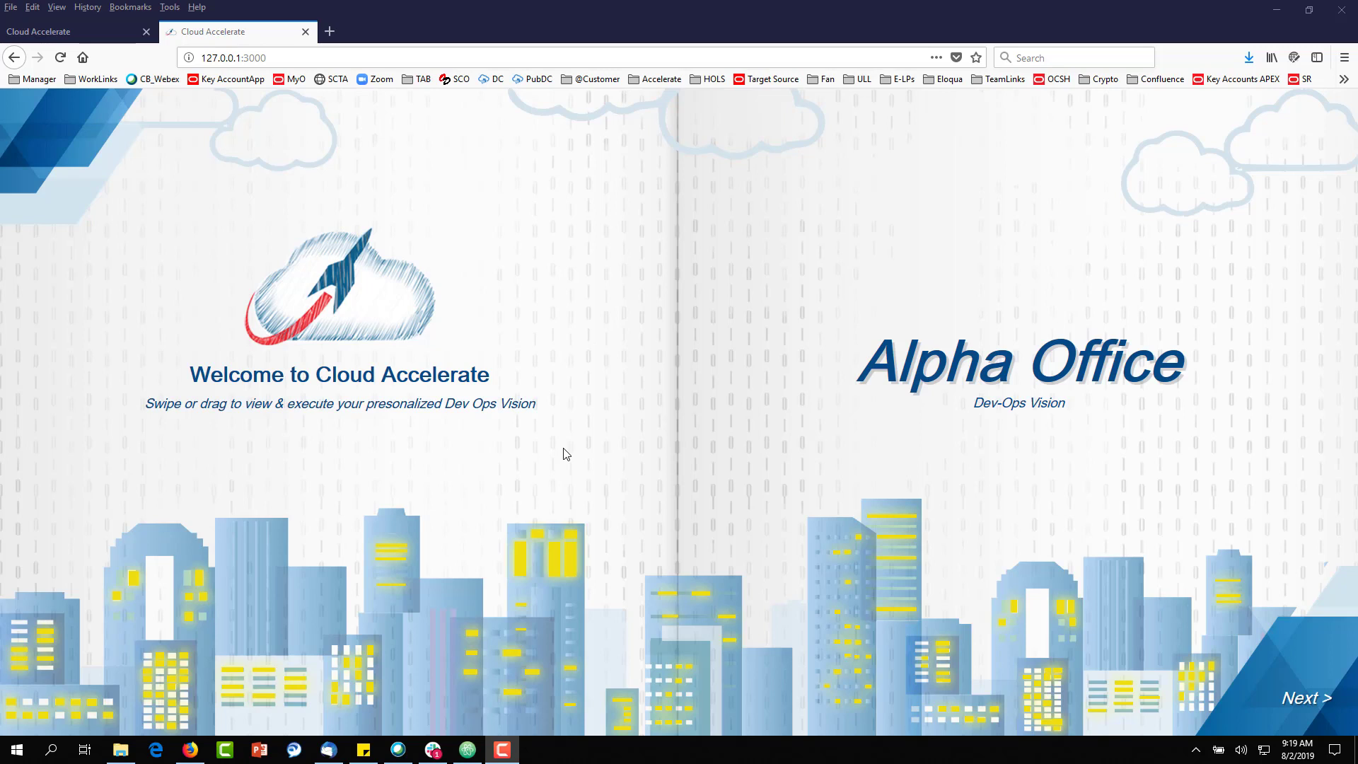
pyautogui.moveTo(154, 157)
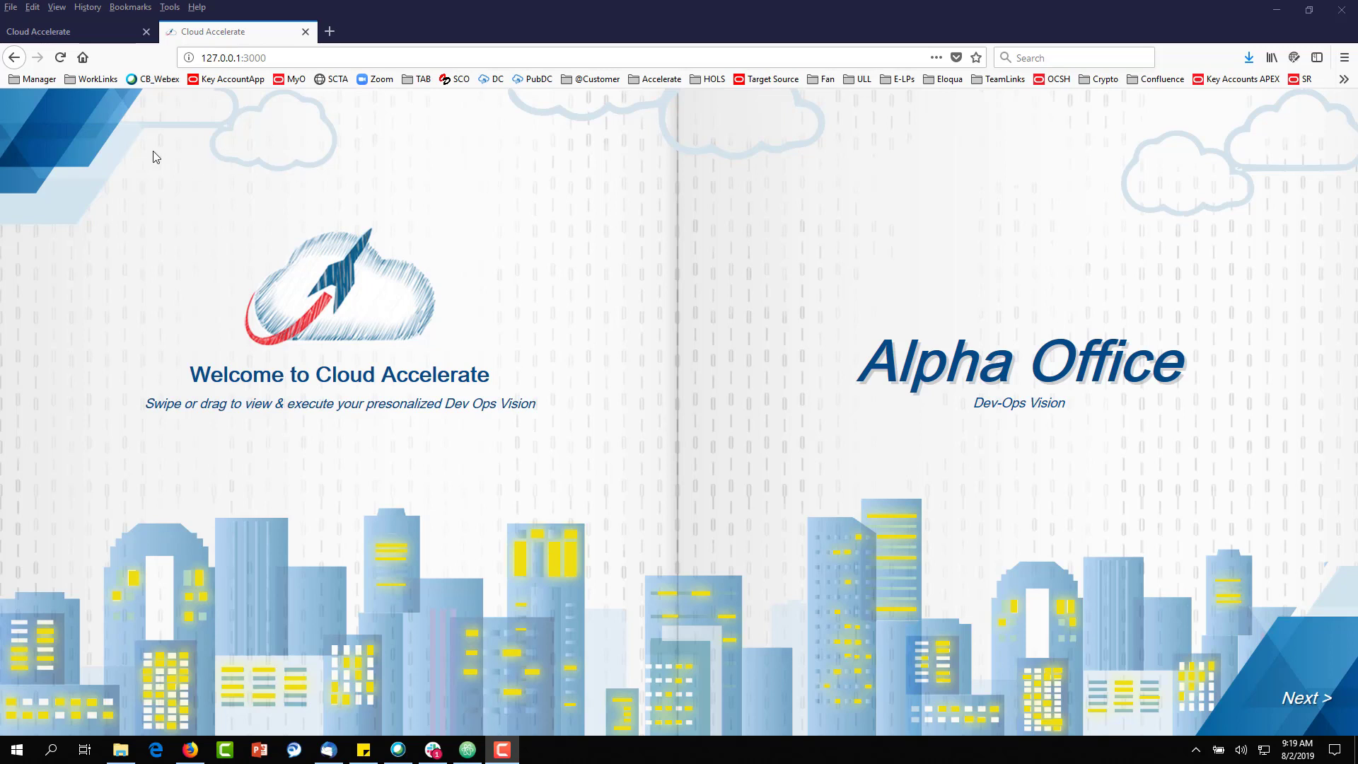
pyautogui.moveTo(673, 448)
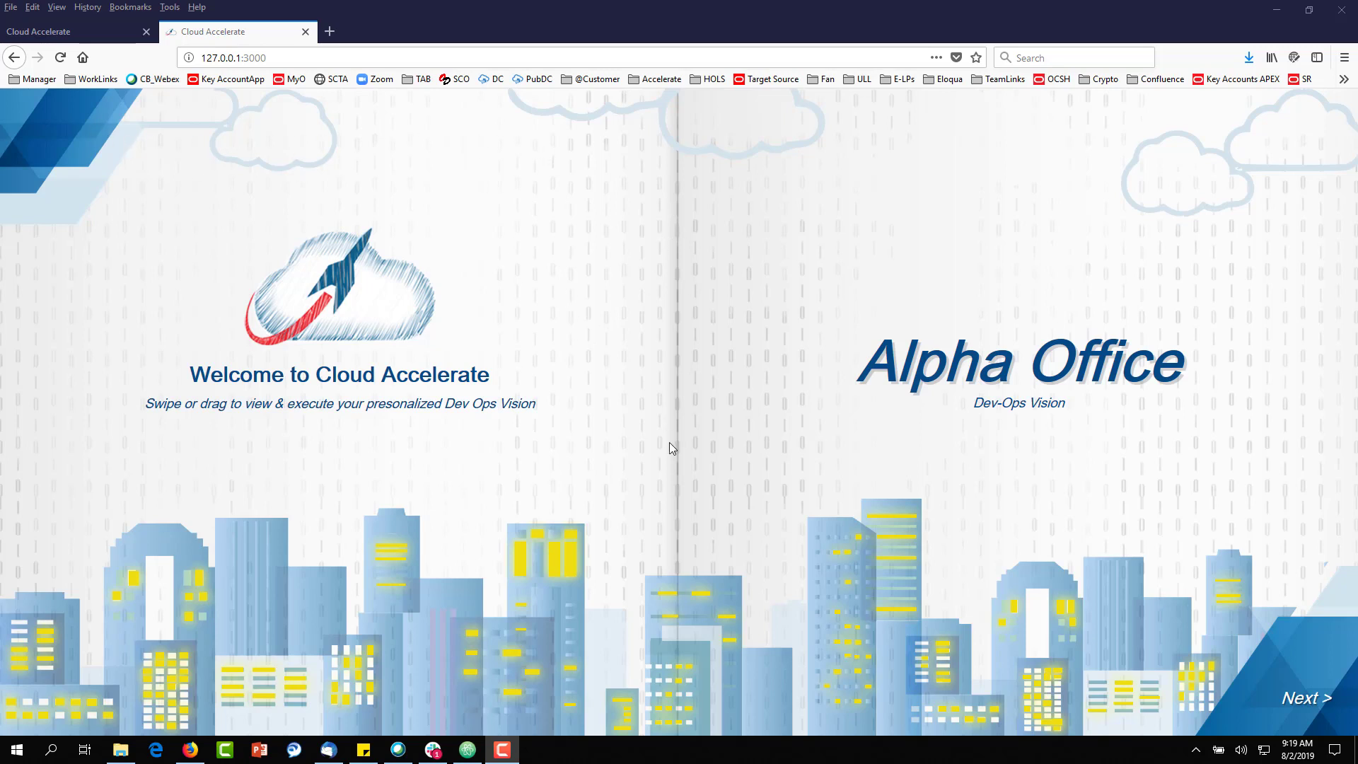
pyautogui.moveTo(1110, 637)
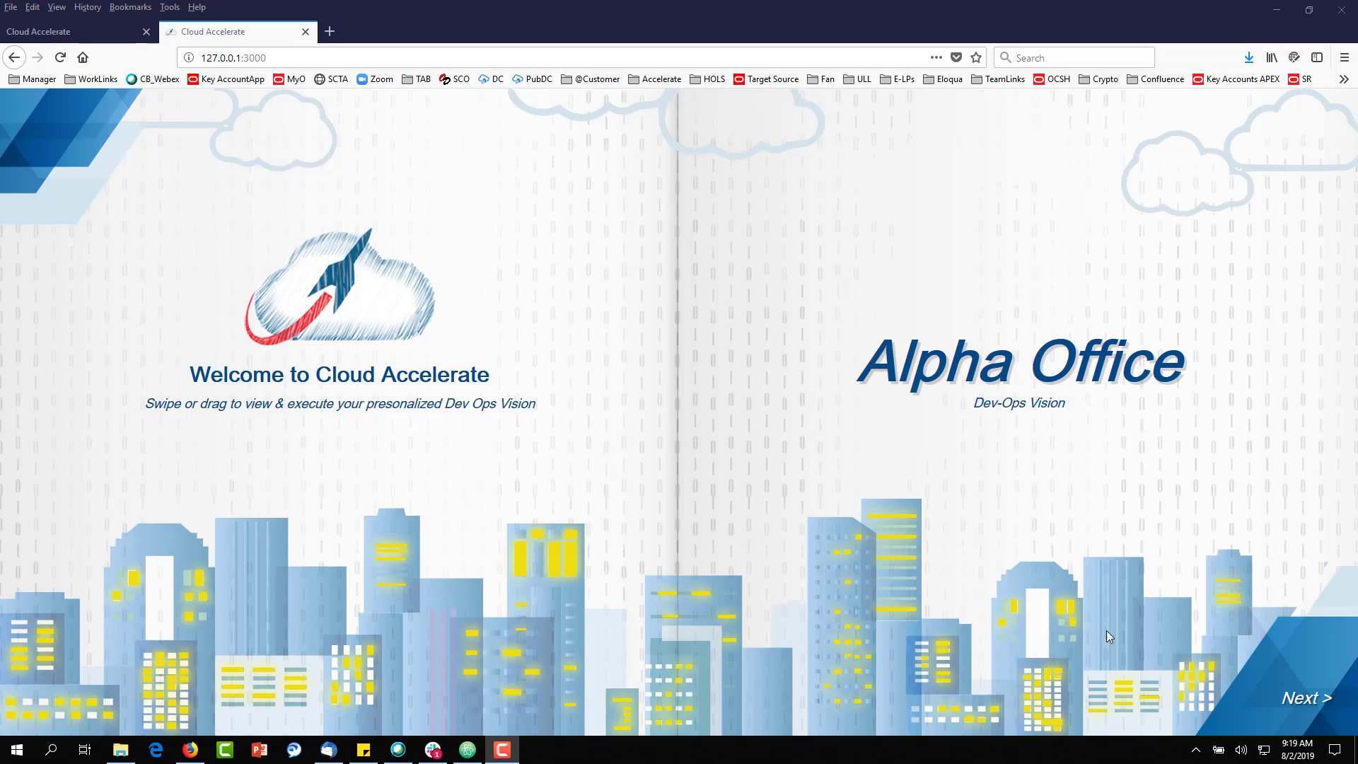
# Page from the cover through Ideation, Ideation Results and Enabling Technology to the Enablement Plan spread
pyautogui.click(1308, 697)
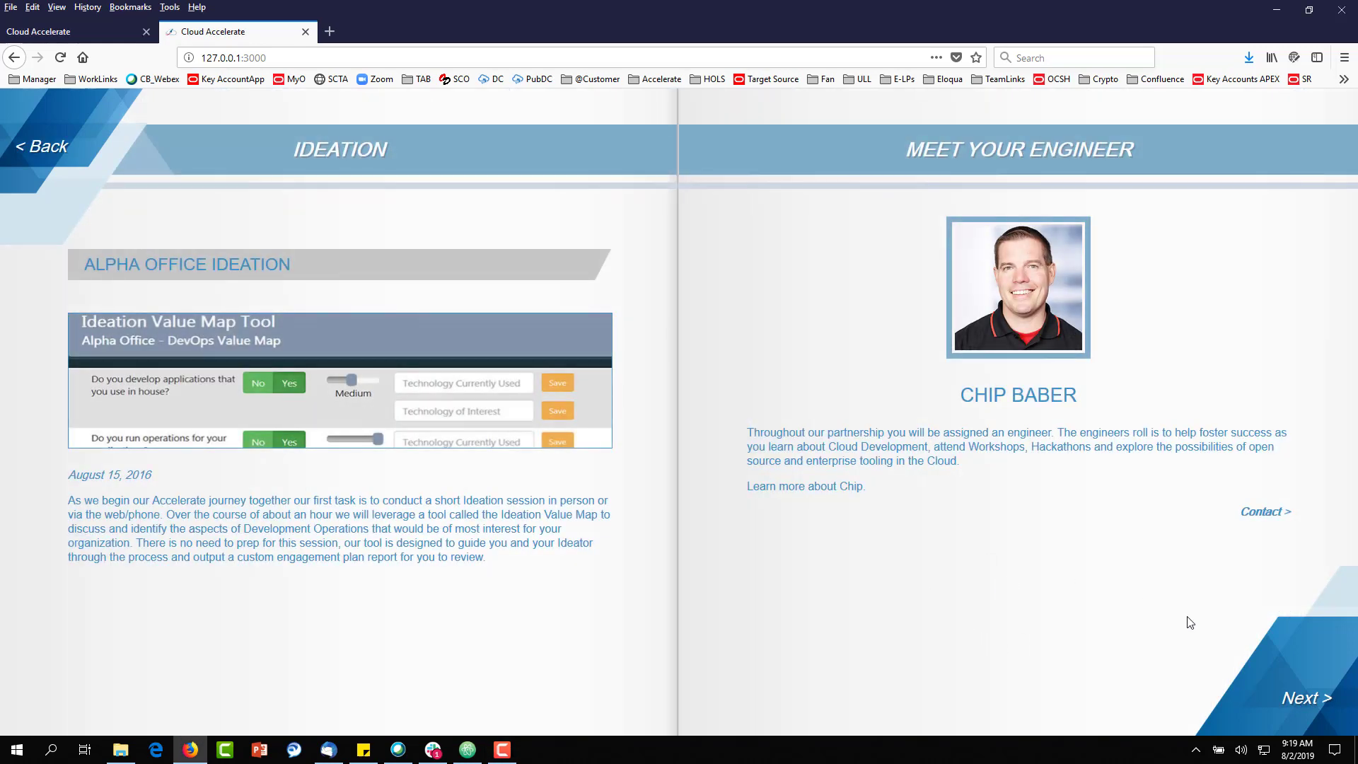
pyautogui.click(1307, 698)
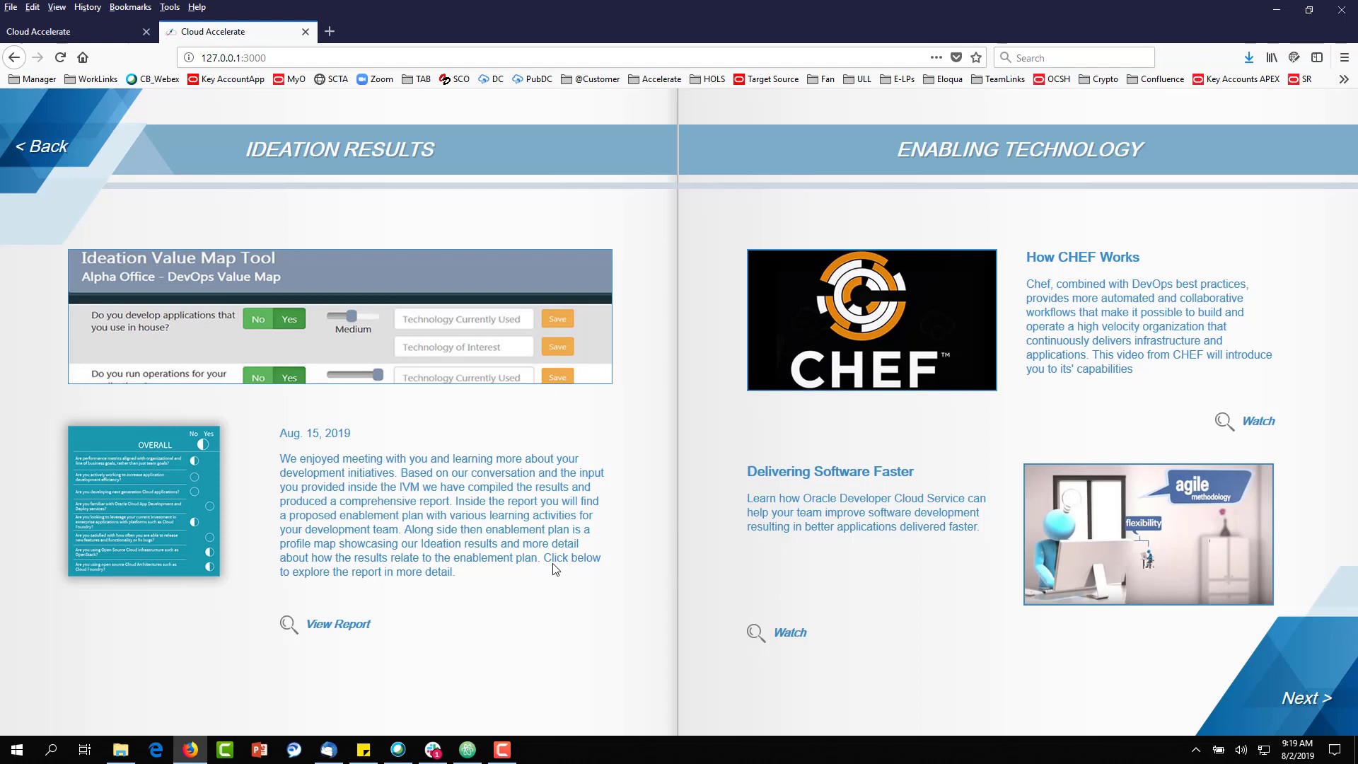
pyautogui.moveTo(635, 584)
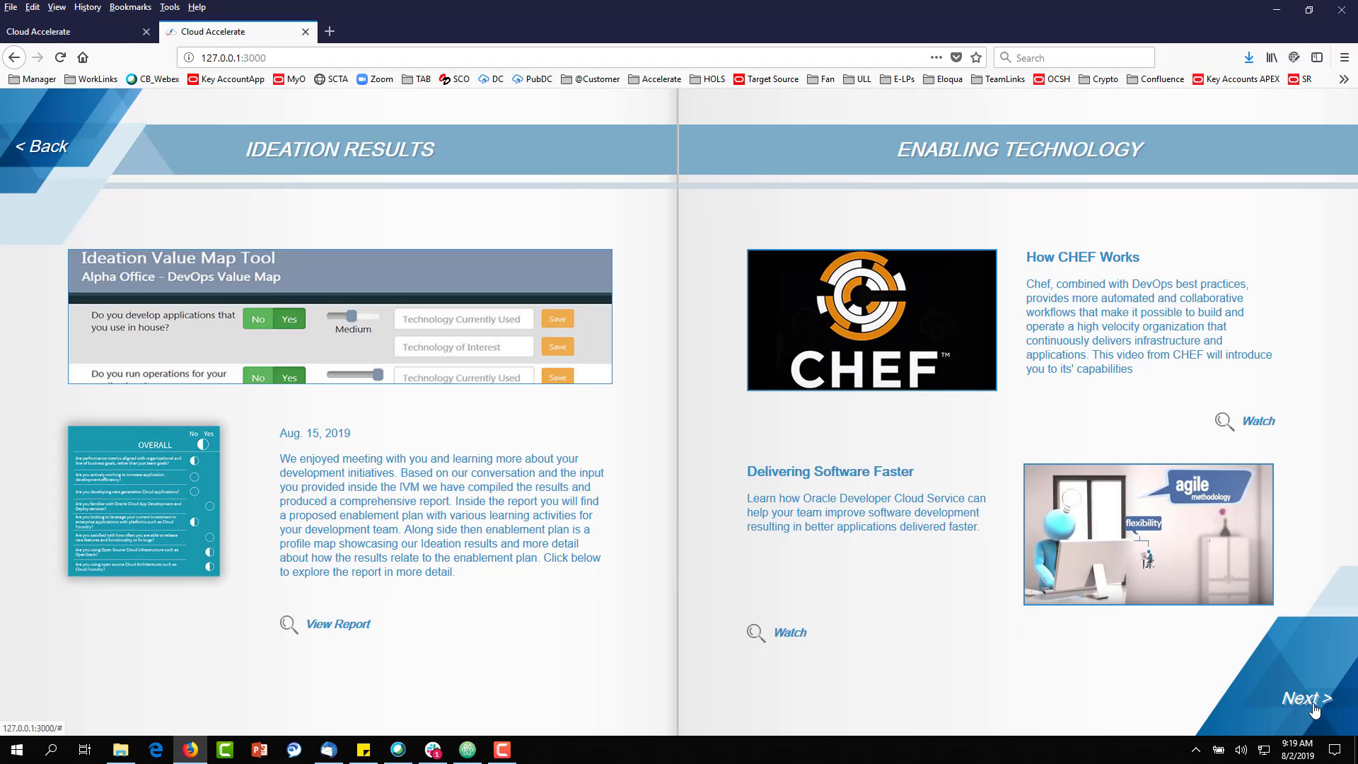
pyautogui.click(1310, 698)
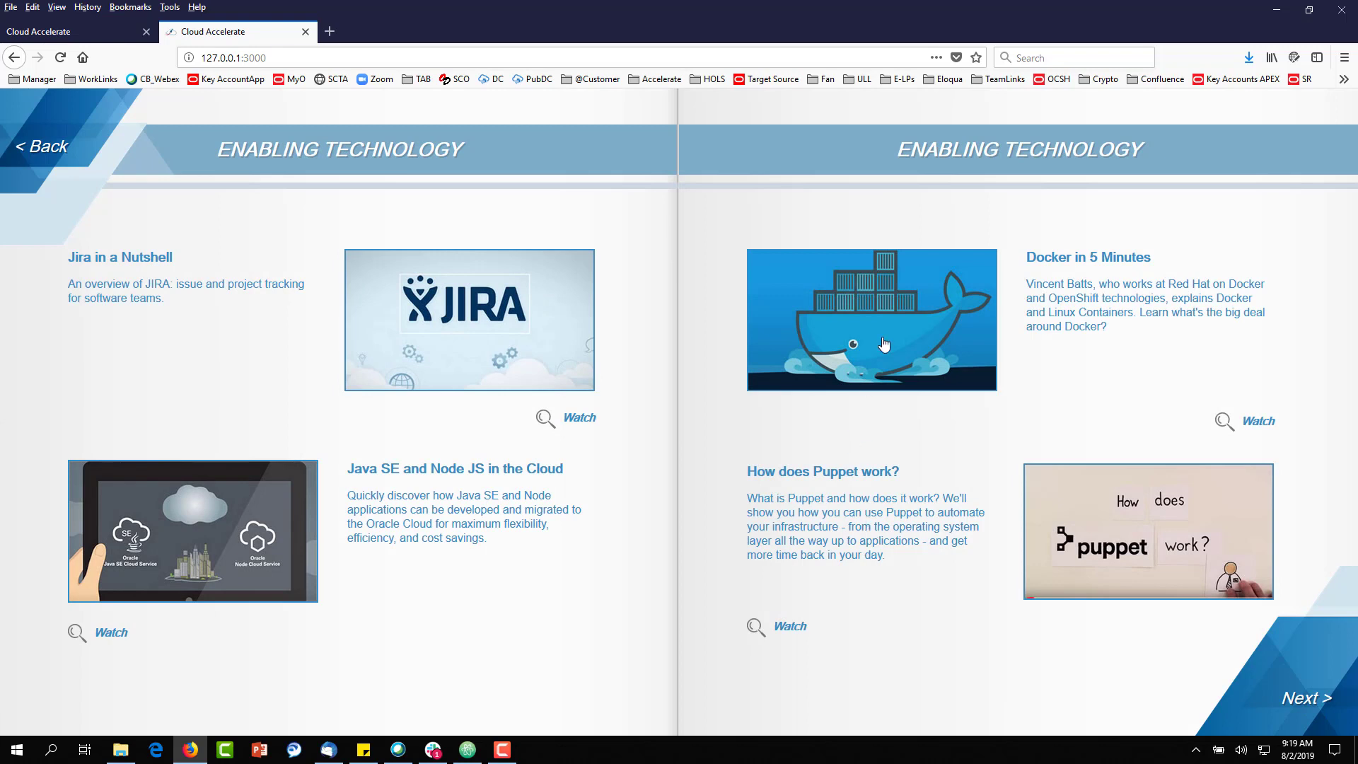
pyautogui.moveTo(727, 483)
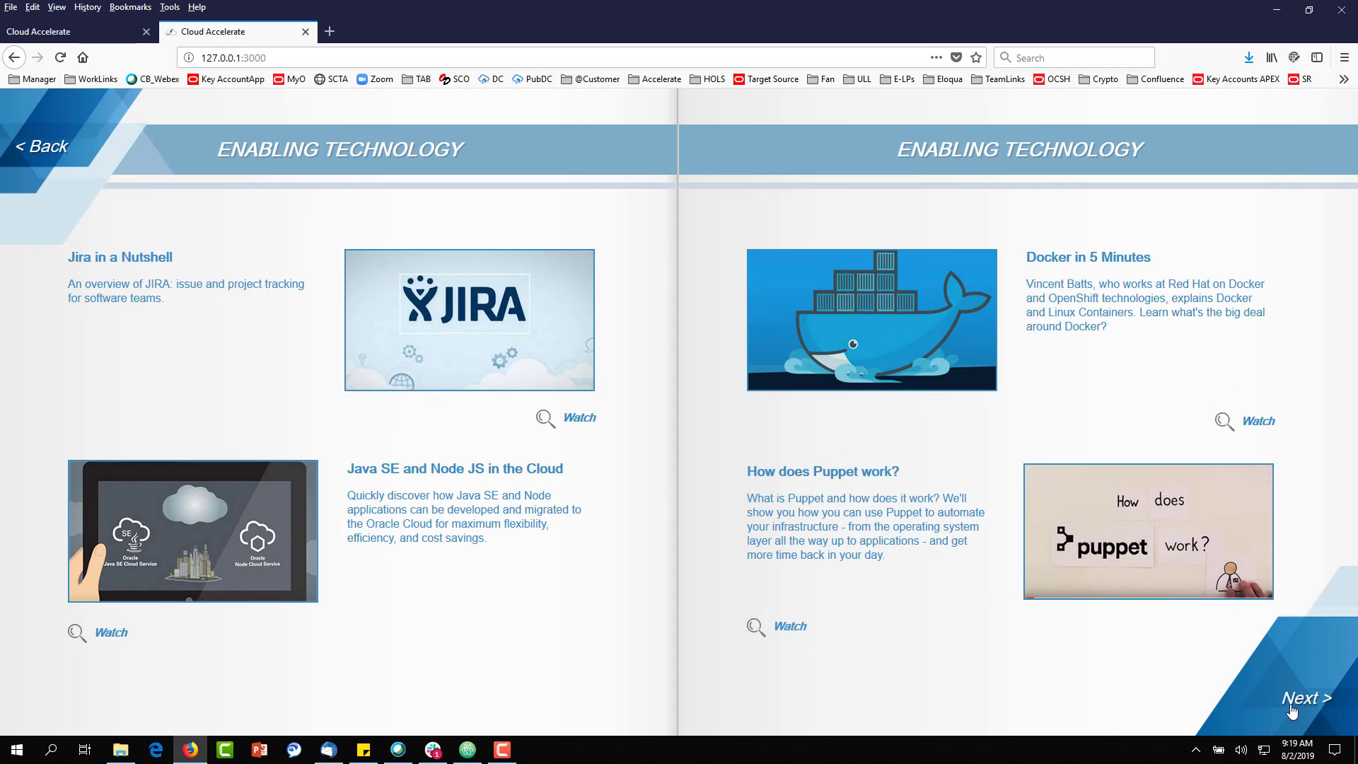
pyautogui.click(1307, 697)
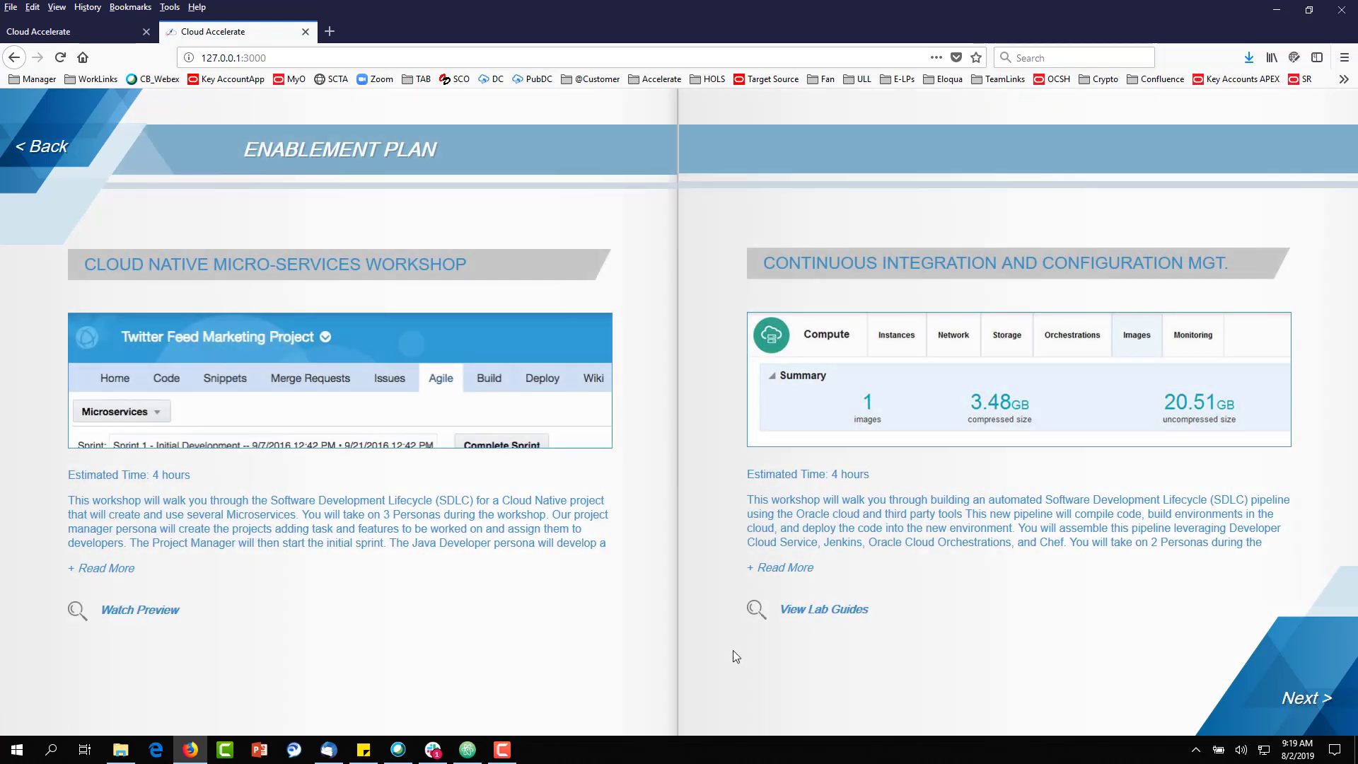
pyautogui.moveTo(154, 624)
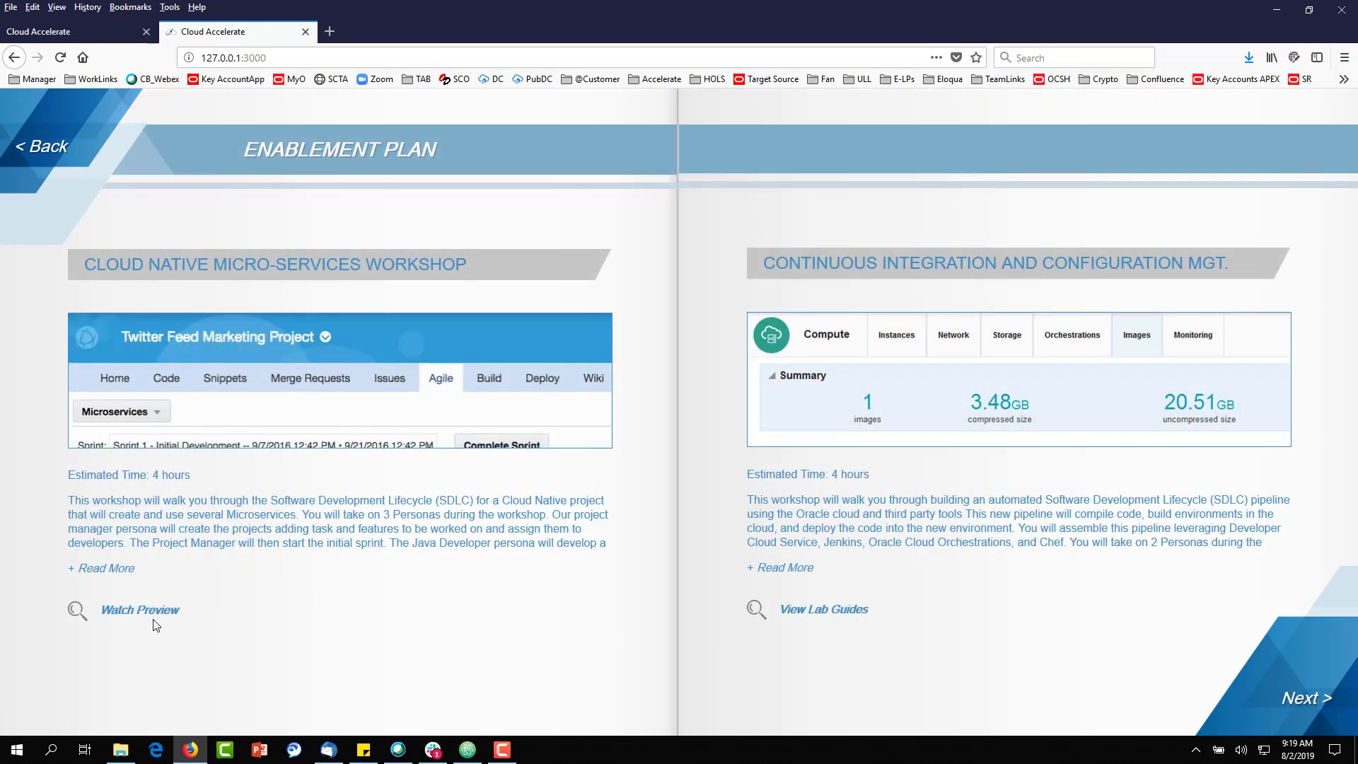
pyautogui.click(140, 608)
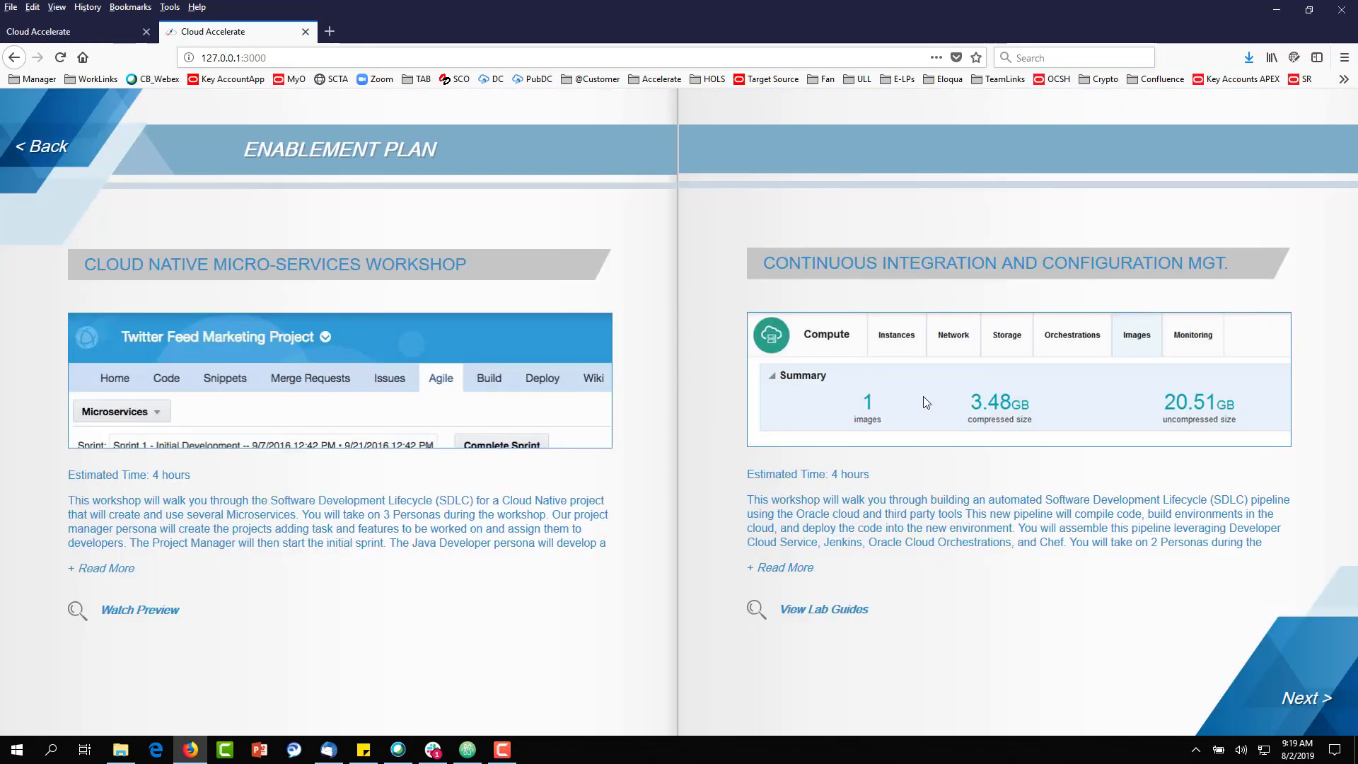
# Step through the Leadership Presentation slides to the architecture diagram and Lessons Learned spread
pyautogui.click(1307, 697)
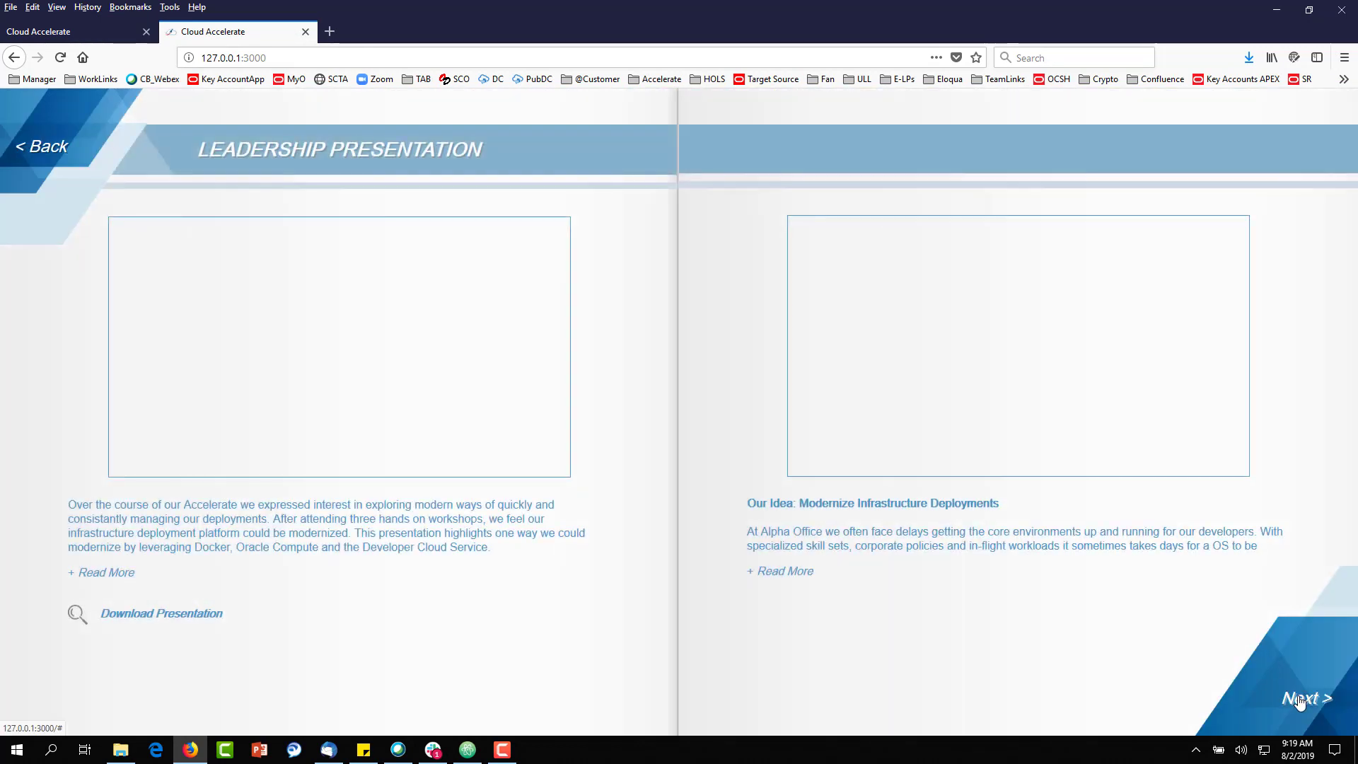
pyautogui.click(1307, 699)
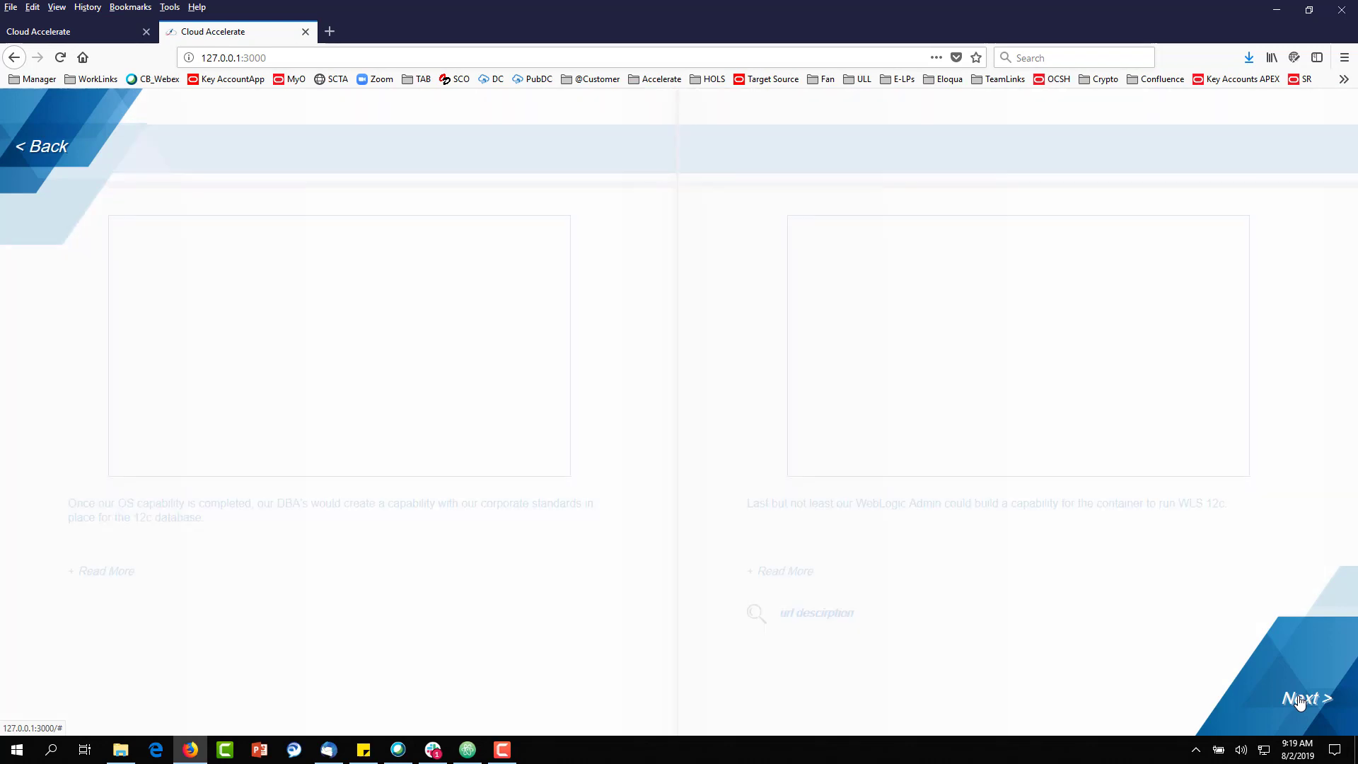
pyautogui.click(1307, 697)
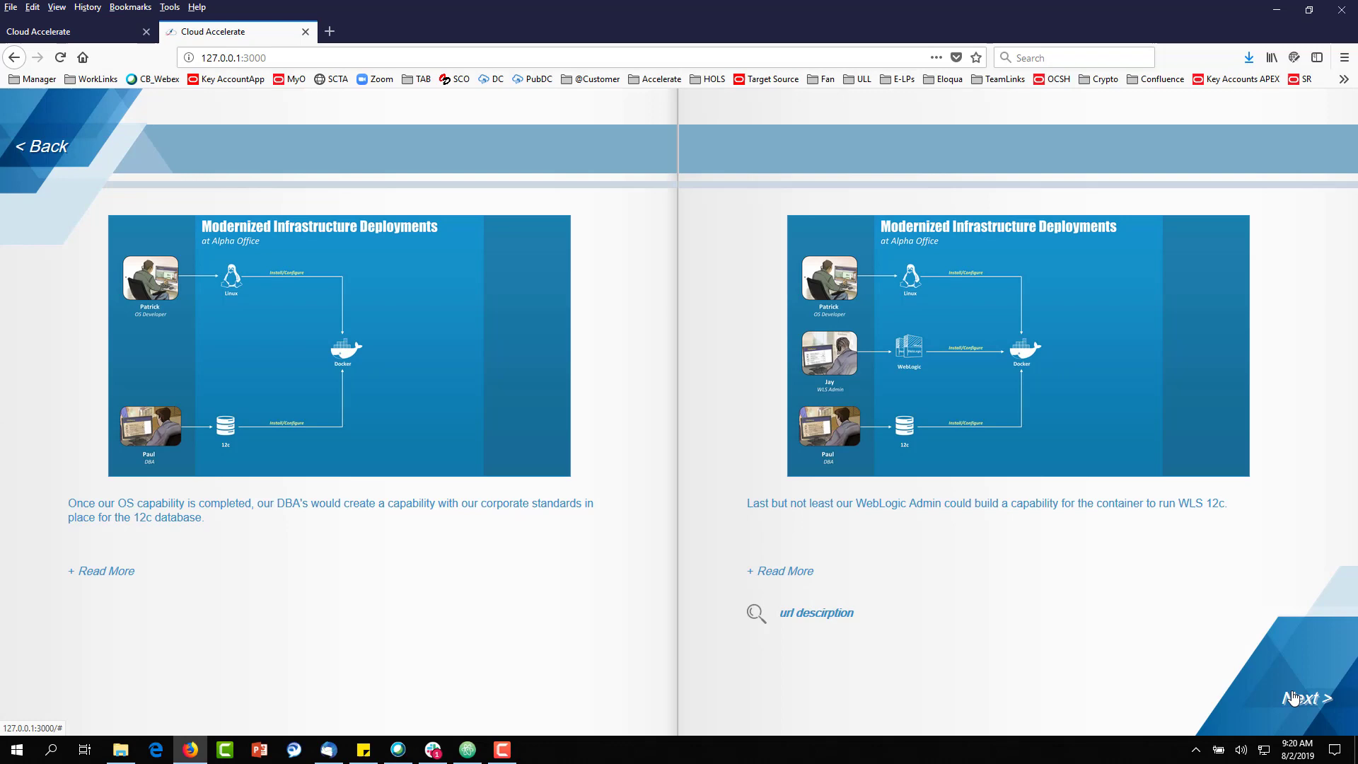
pyautogui.click(1311, 697)
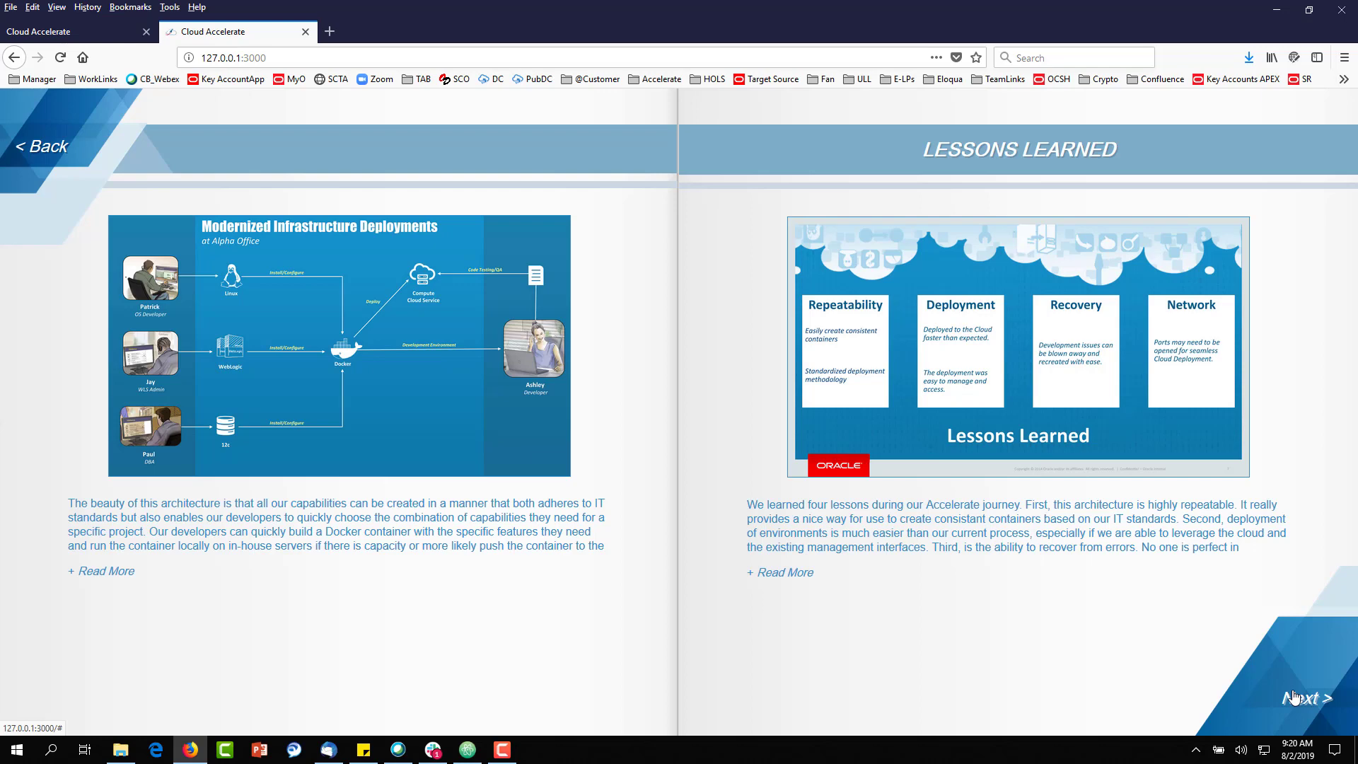
pyautogui.moveTo(570, 440)
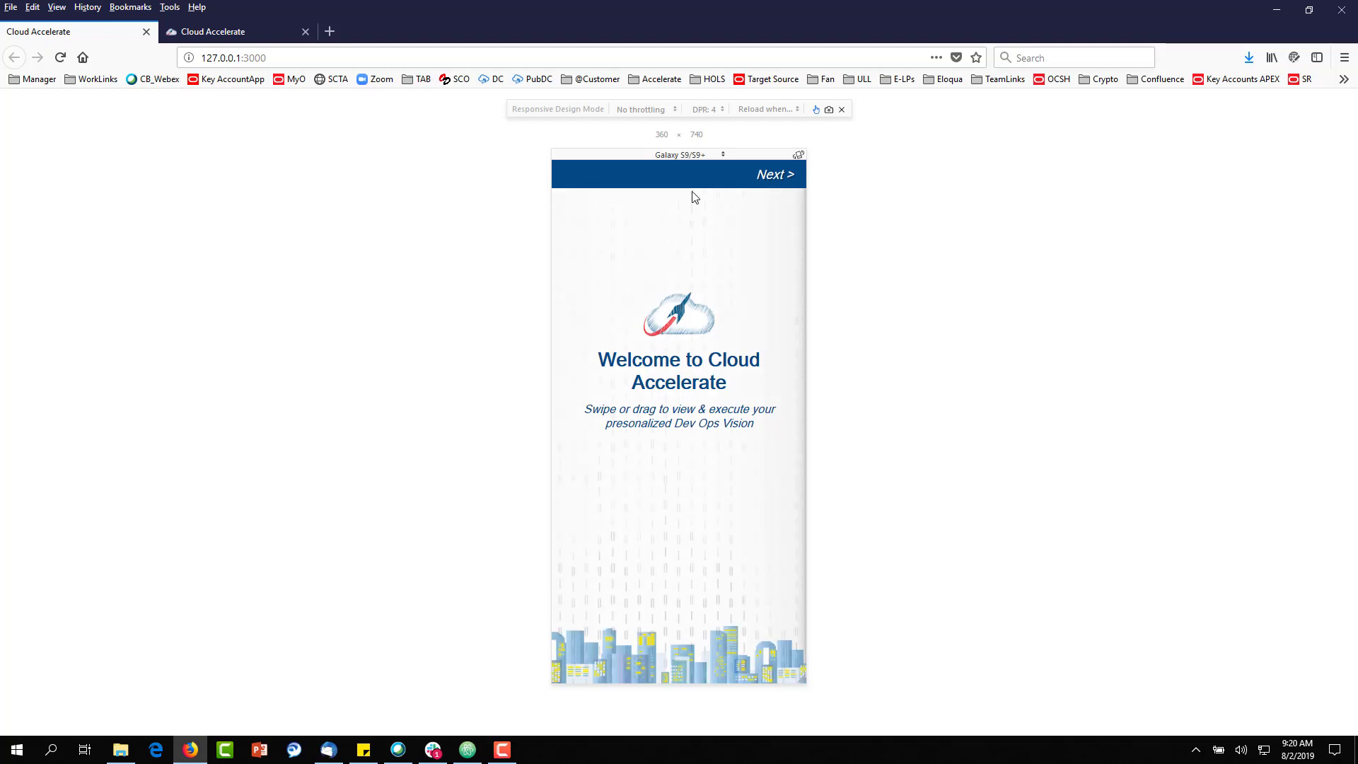
# On the Galaxy S9 mobile layout, page through Alpha Office intro and Ideation to Meet Your Engineer
pyautogui.click(774, 174)
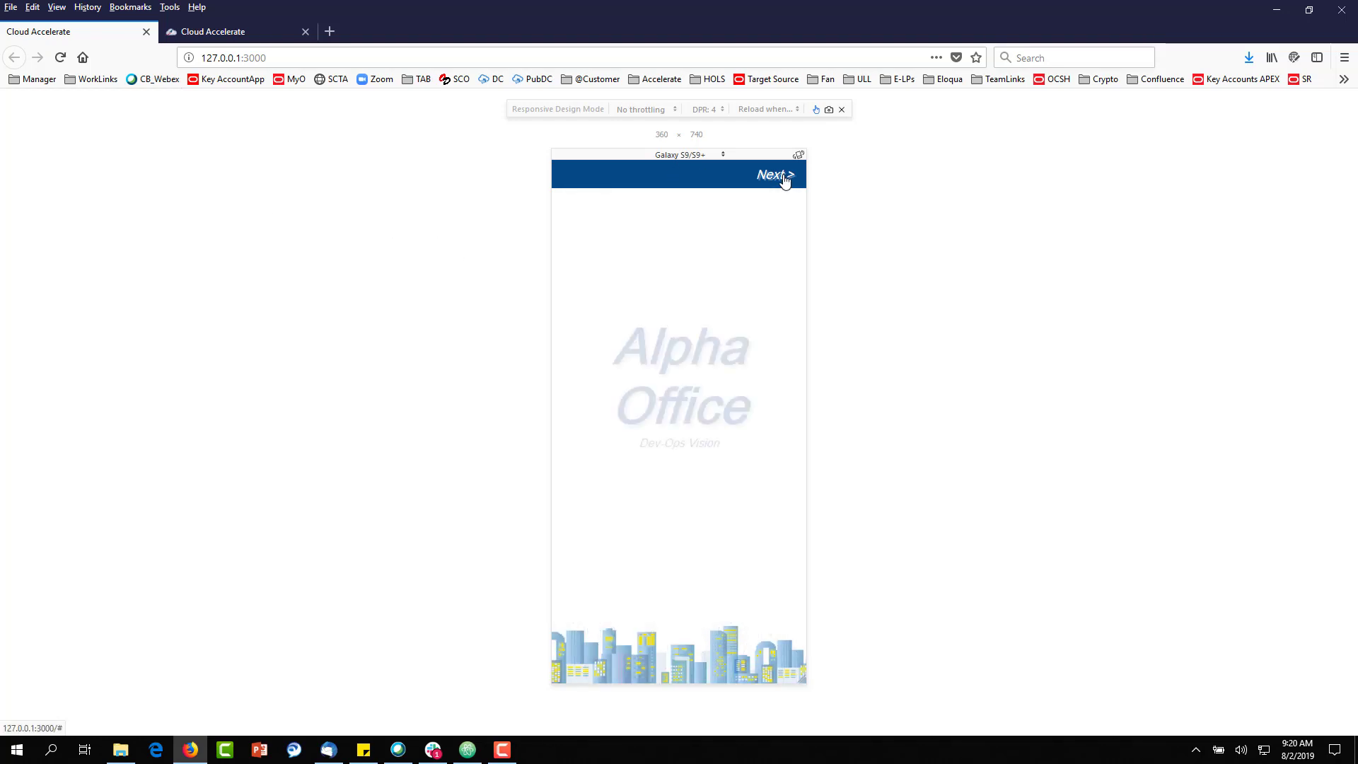
pyautogui.click(773, 174)
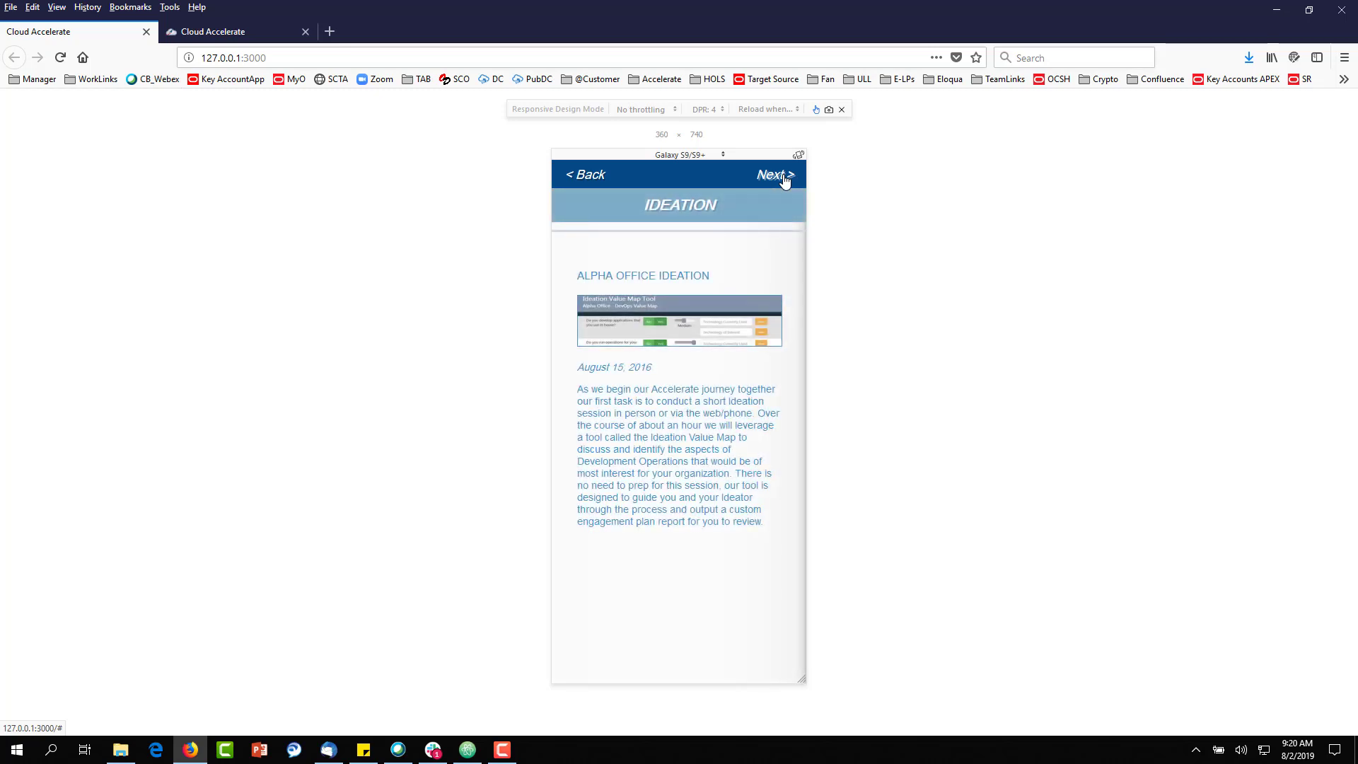
pyautogui.click(771, 174)
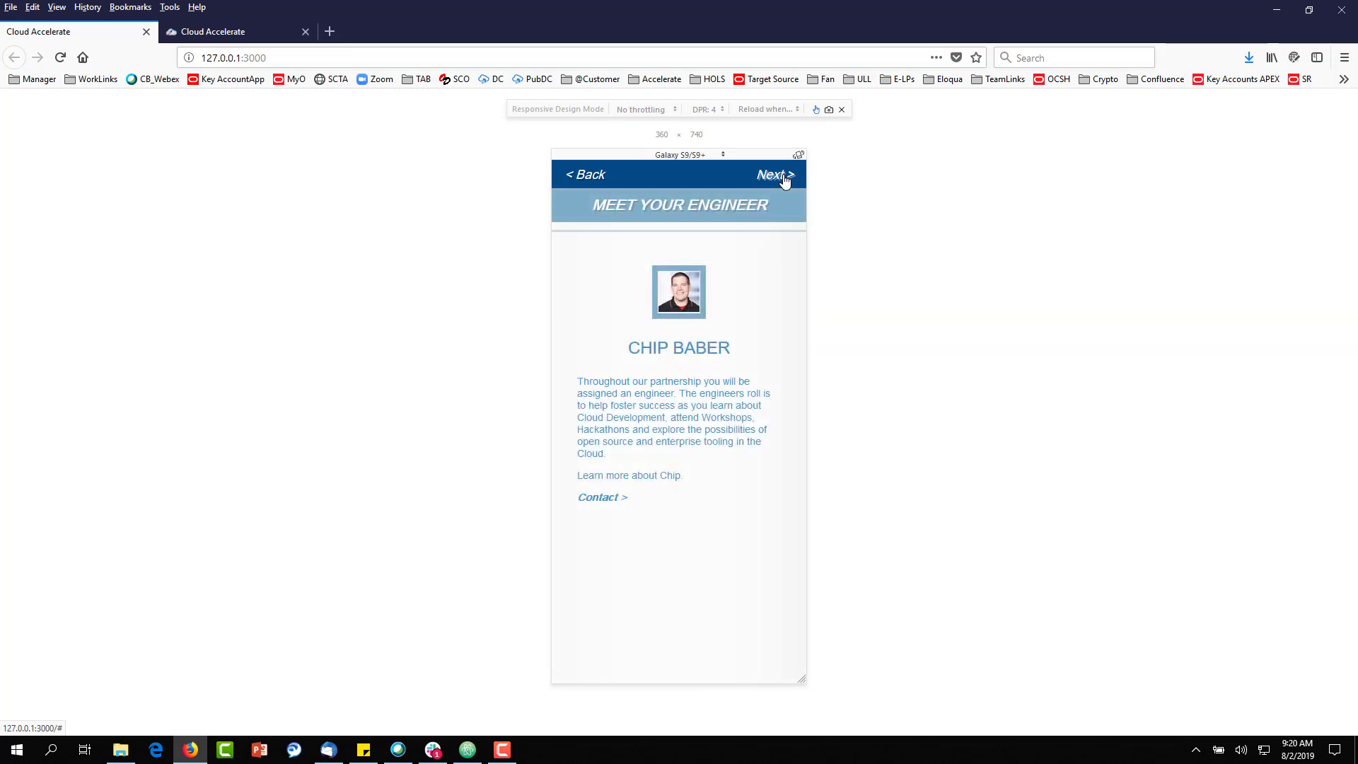
pyautogui.click(774, 174)
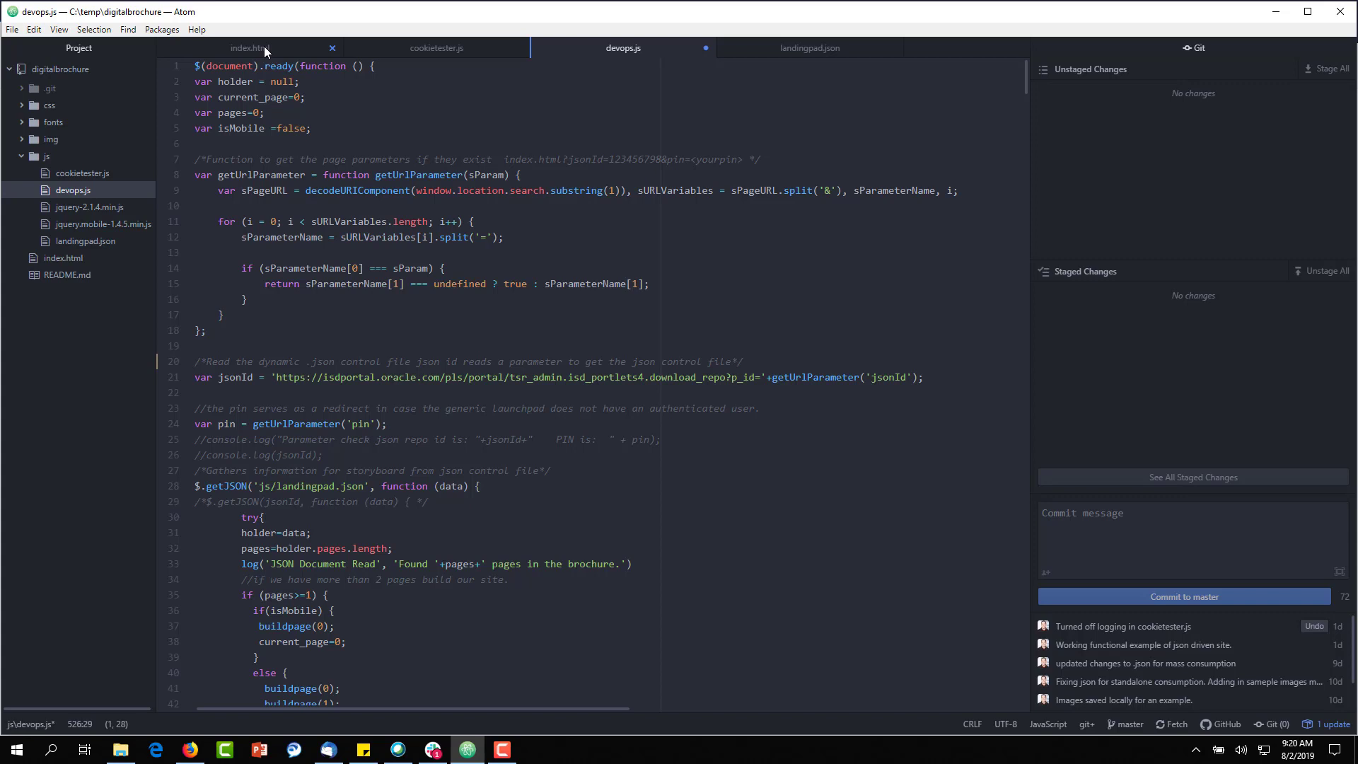
# Review index.html, then show landingpad.json with its instruction, intro, ideation and enabler page entries
pyautogui.click(251, 49)
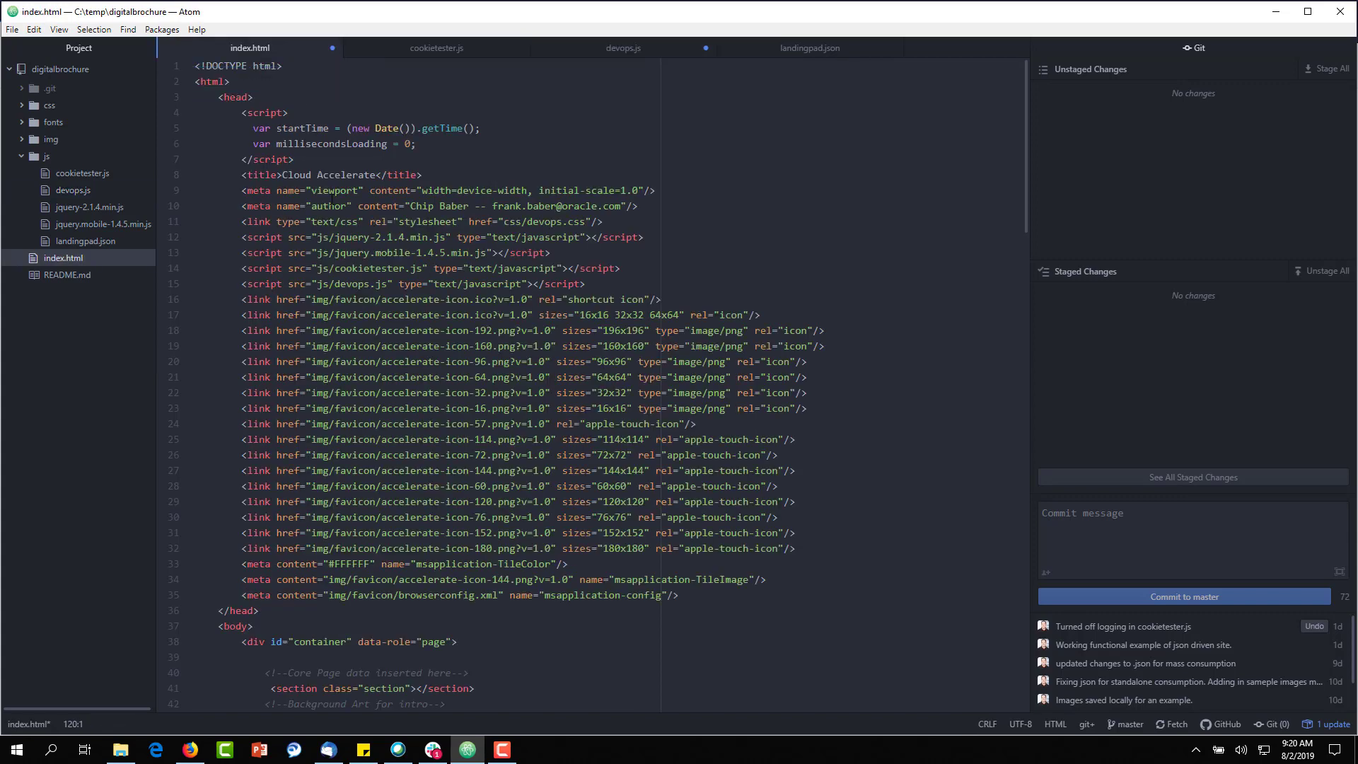
pyautogui.scroll(-3)
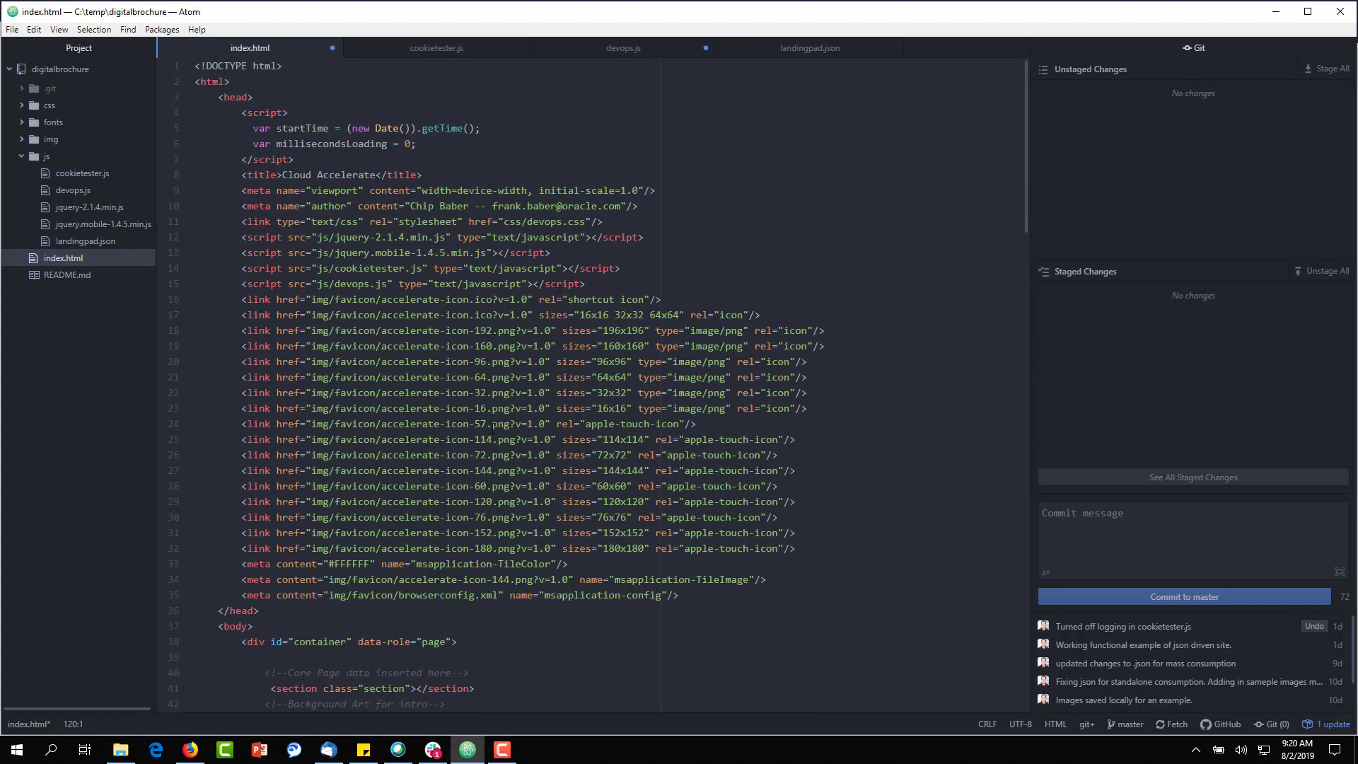
pyautogui.moveTo(789, 52)
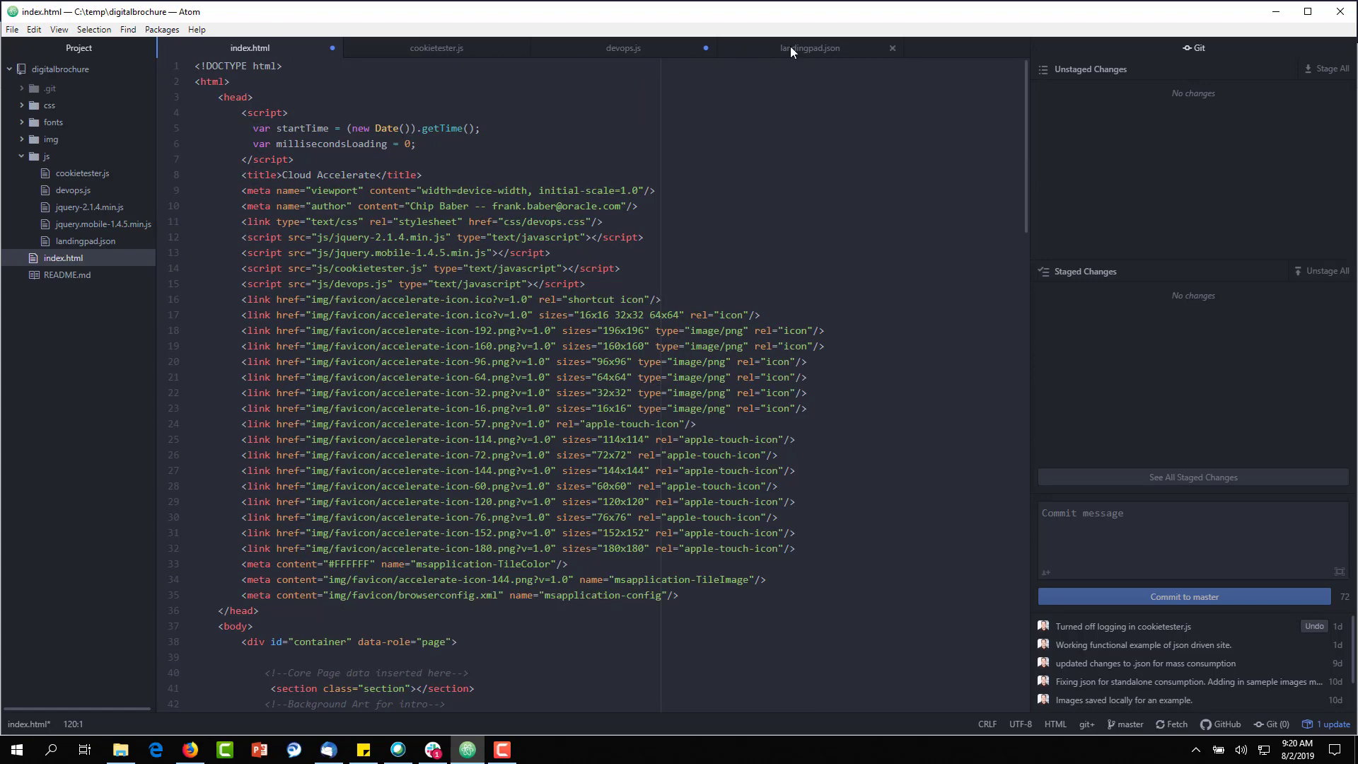
pyautogui.click(809, 48)
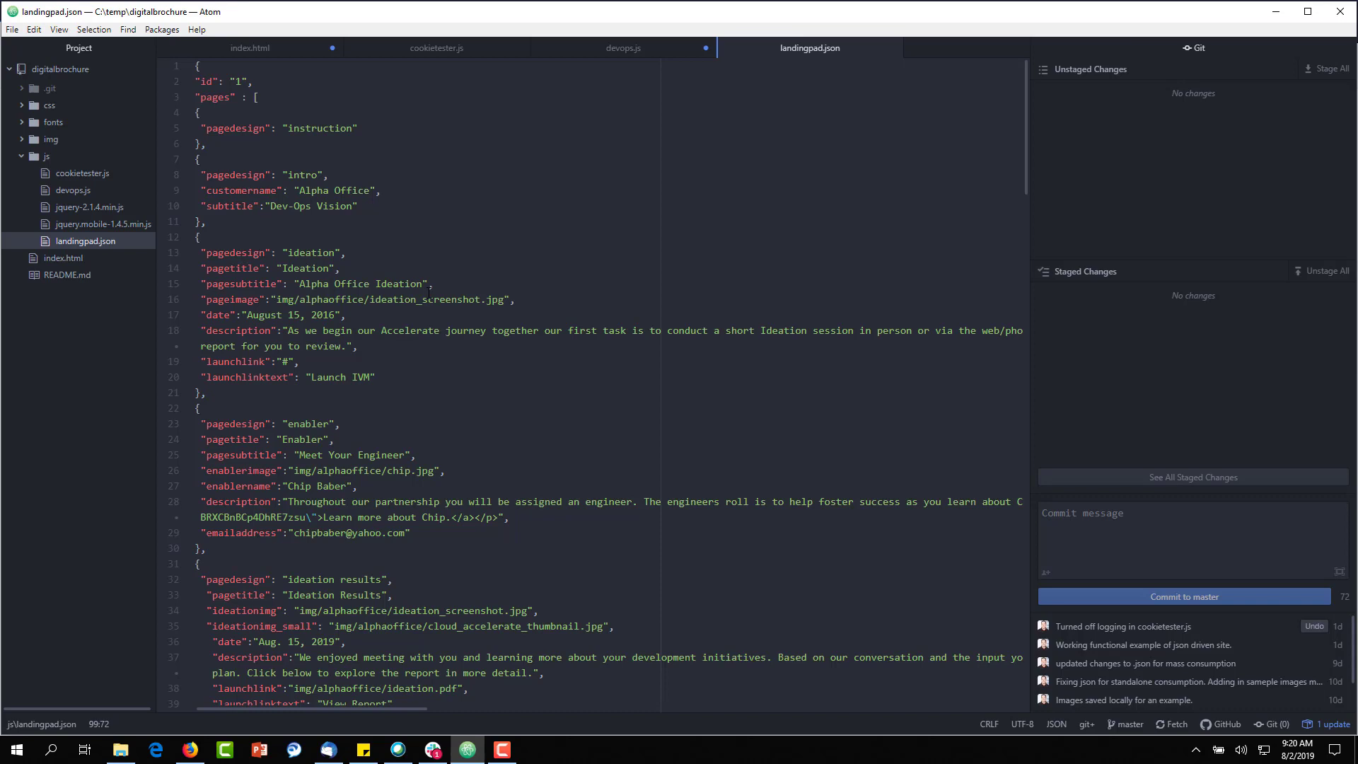
pyautogui.click(345, 252)
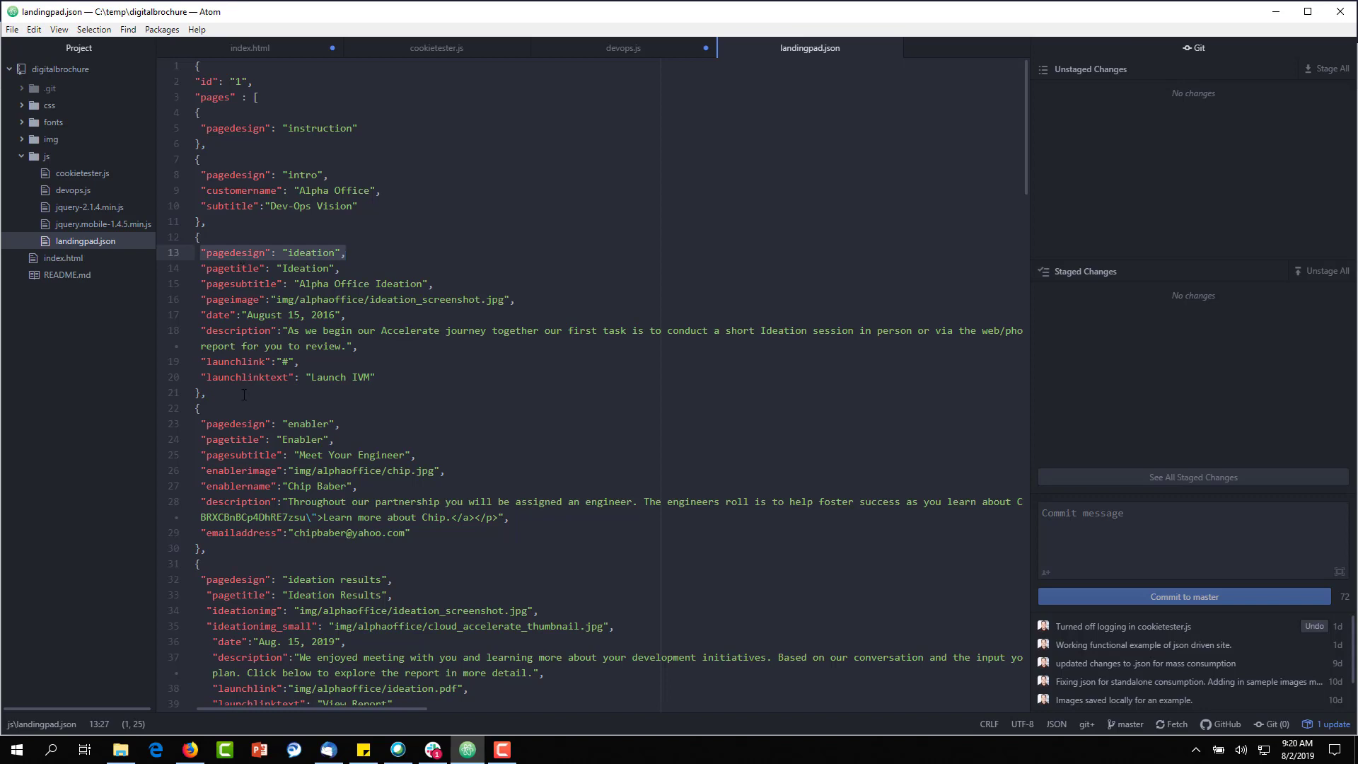
pyautogui.scroll(-3)
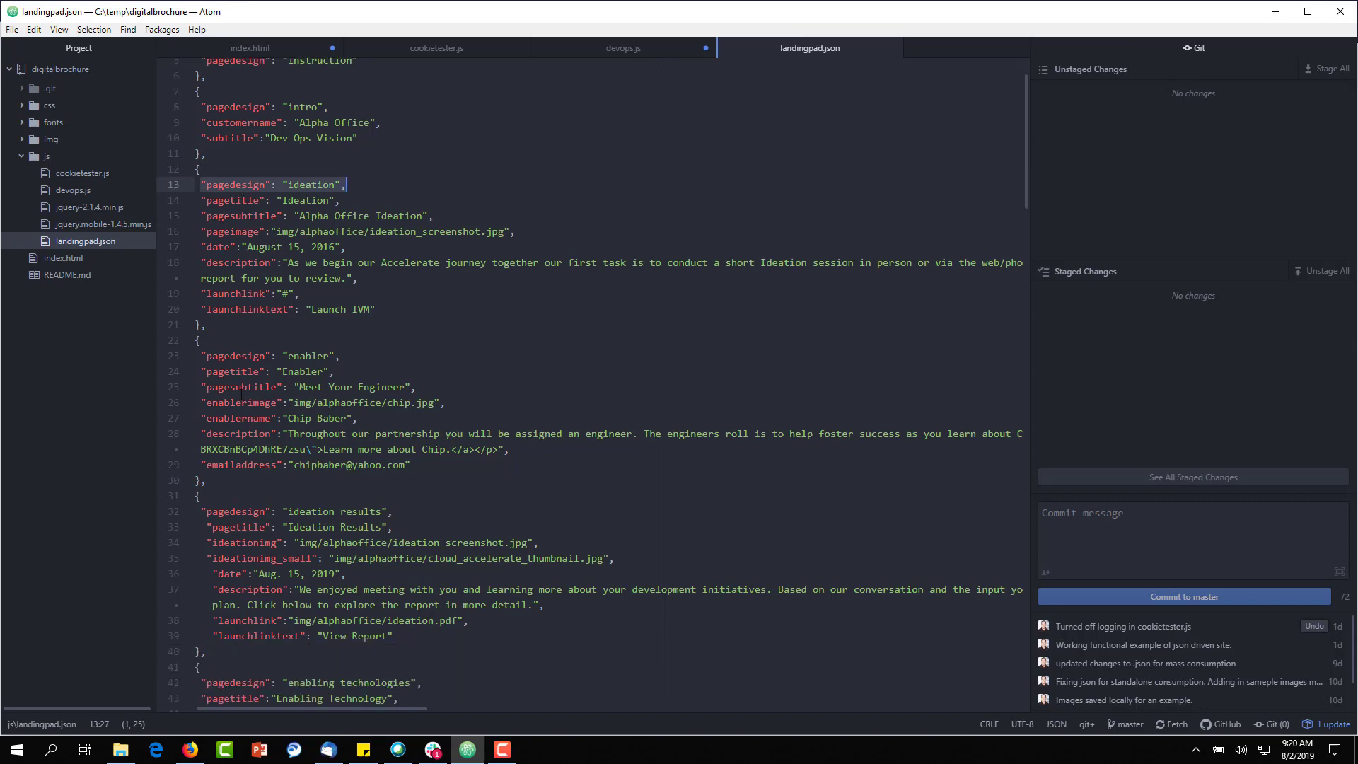
pyautogui.scroll(-3)
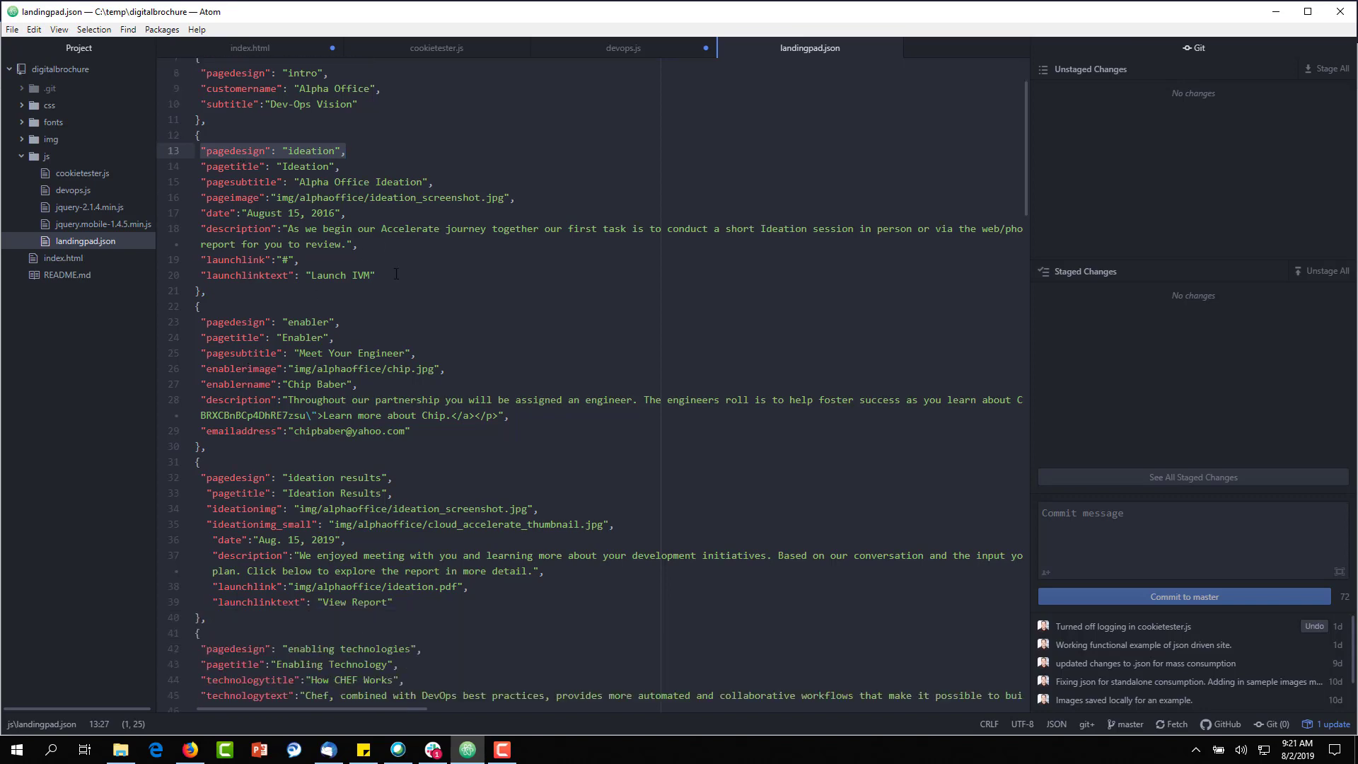
pyautogui.scroll(-3)
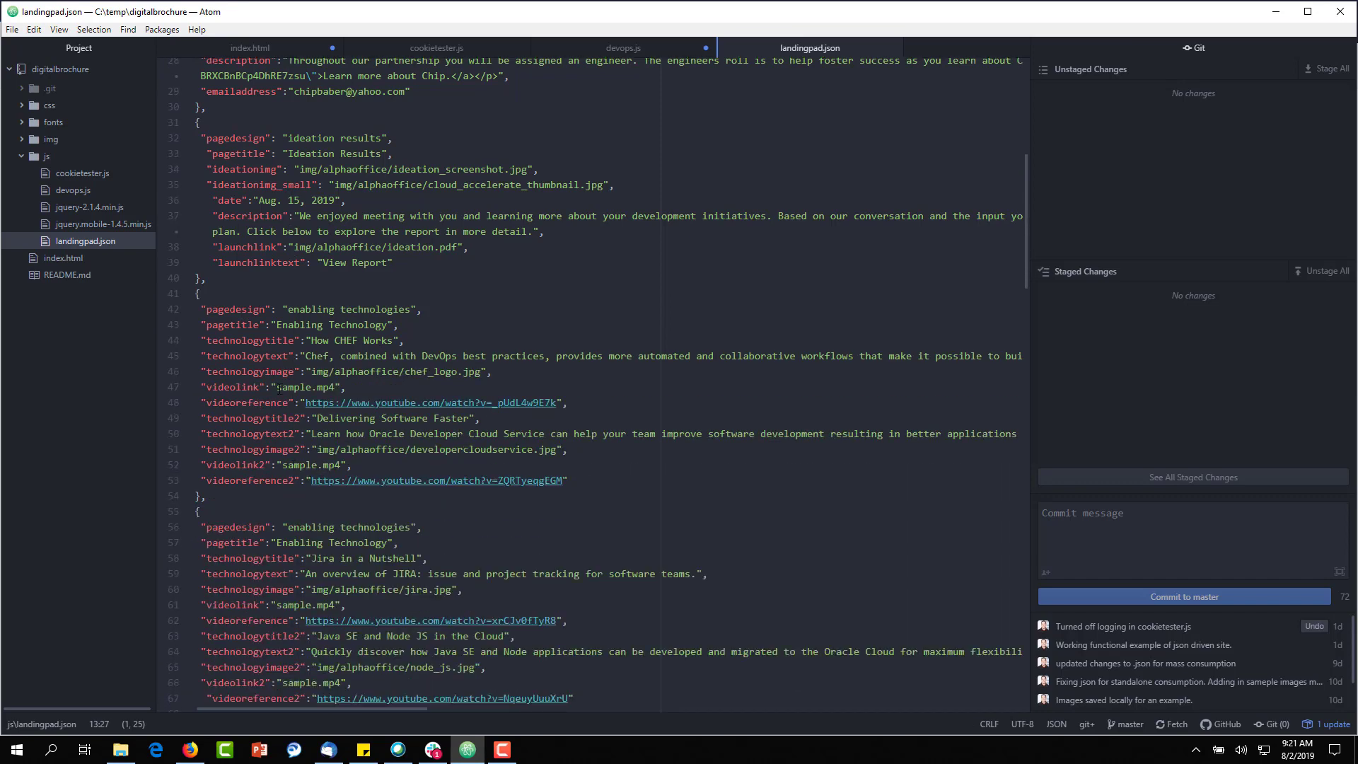
pyautogui.scroll(-3)
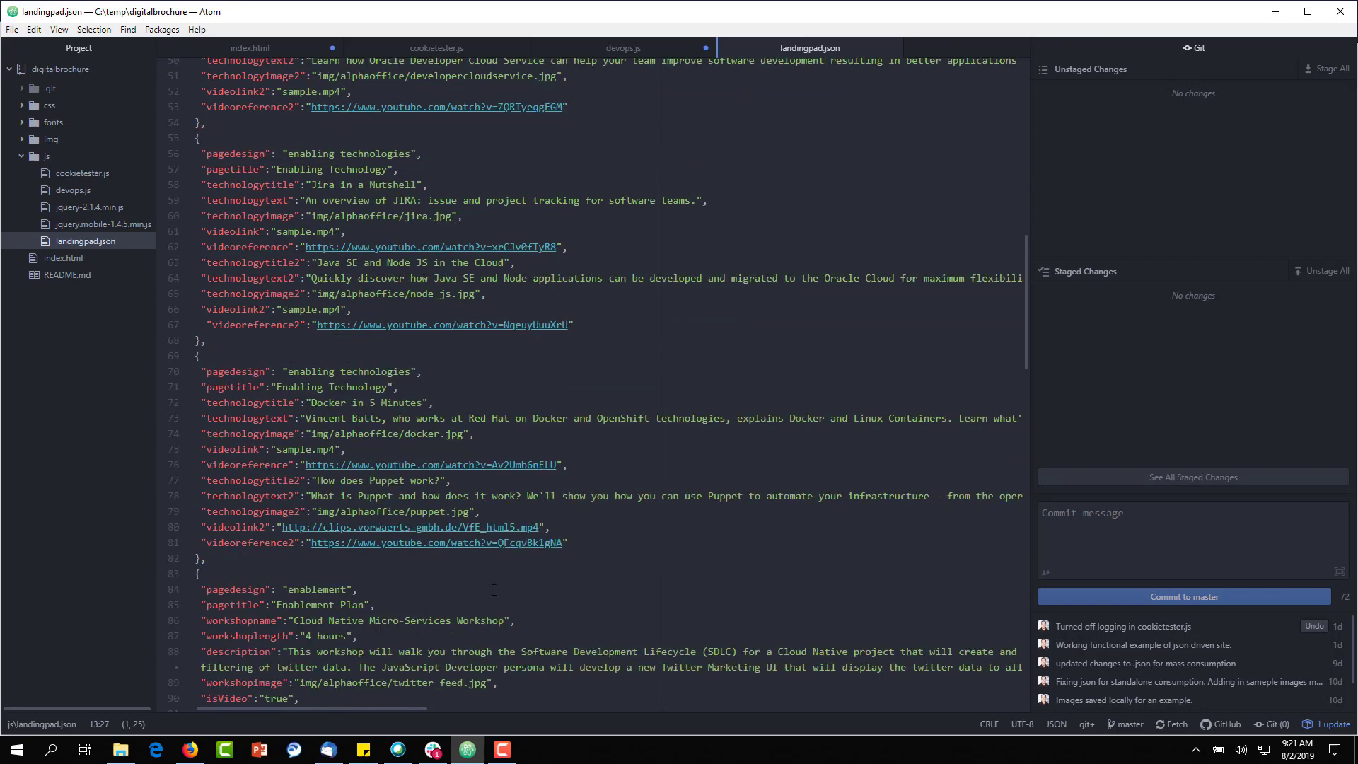
pyautogui.scroll(-3)
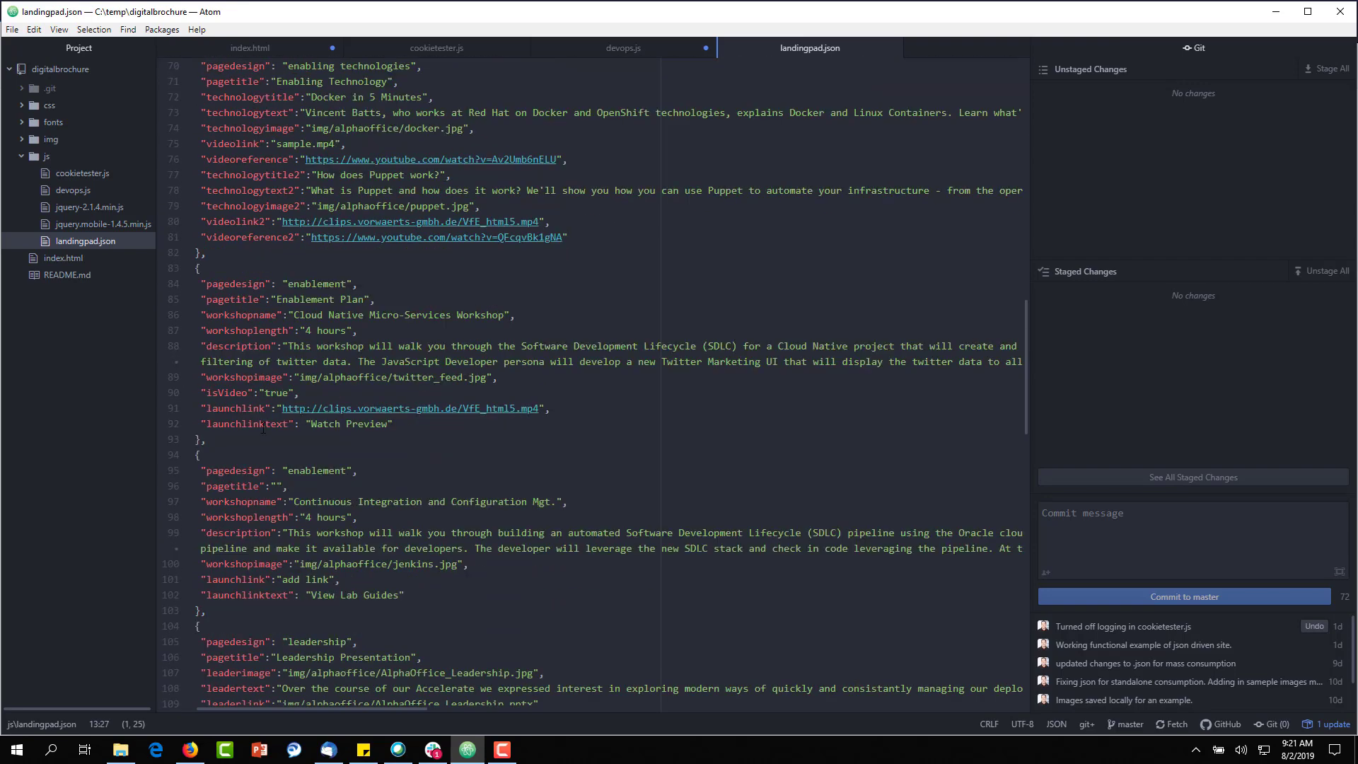
pyautogui.scroll(-3)
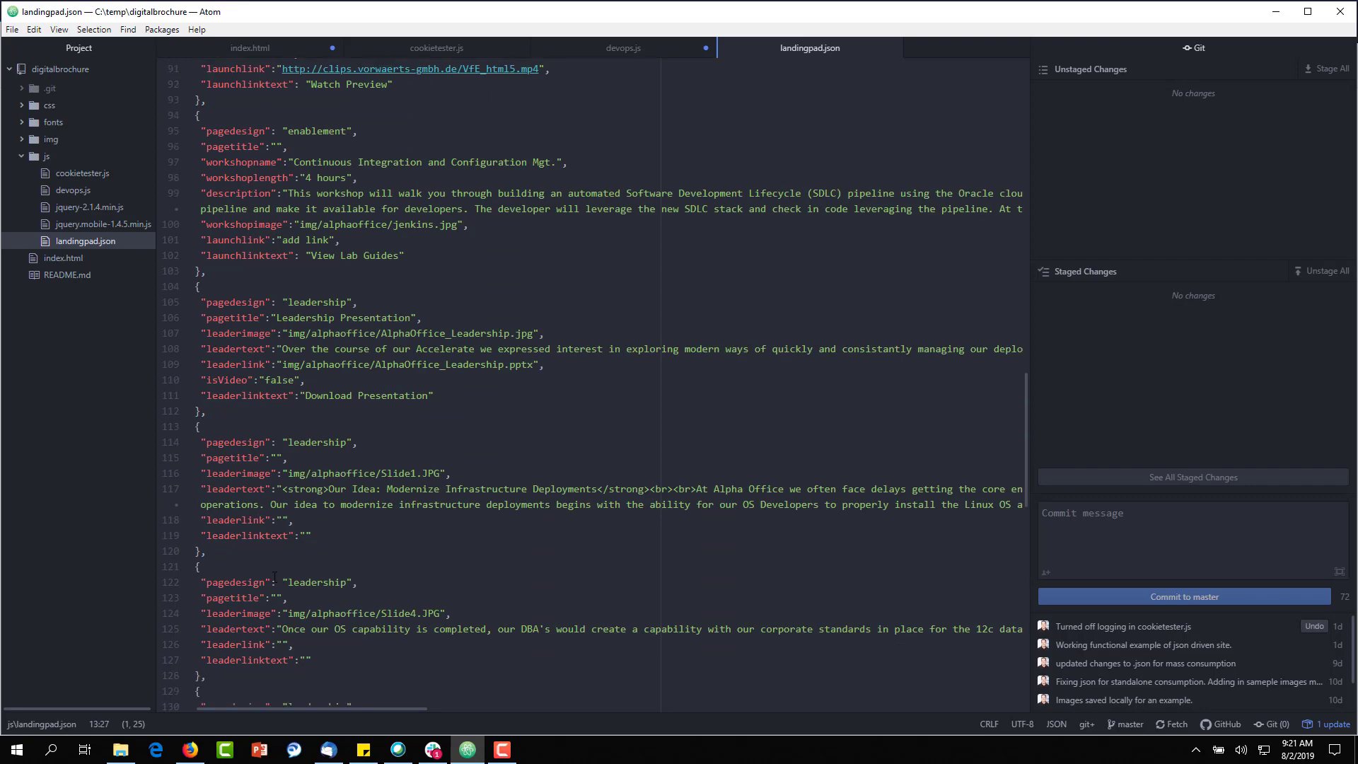
pyautogui.scroll(-3)
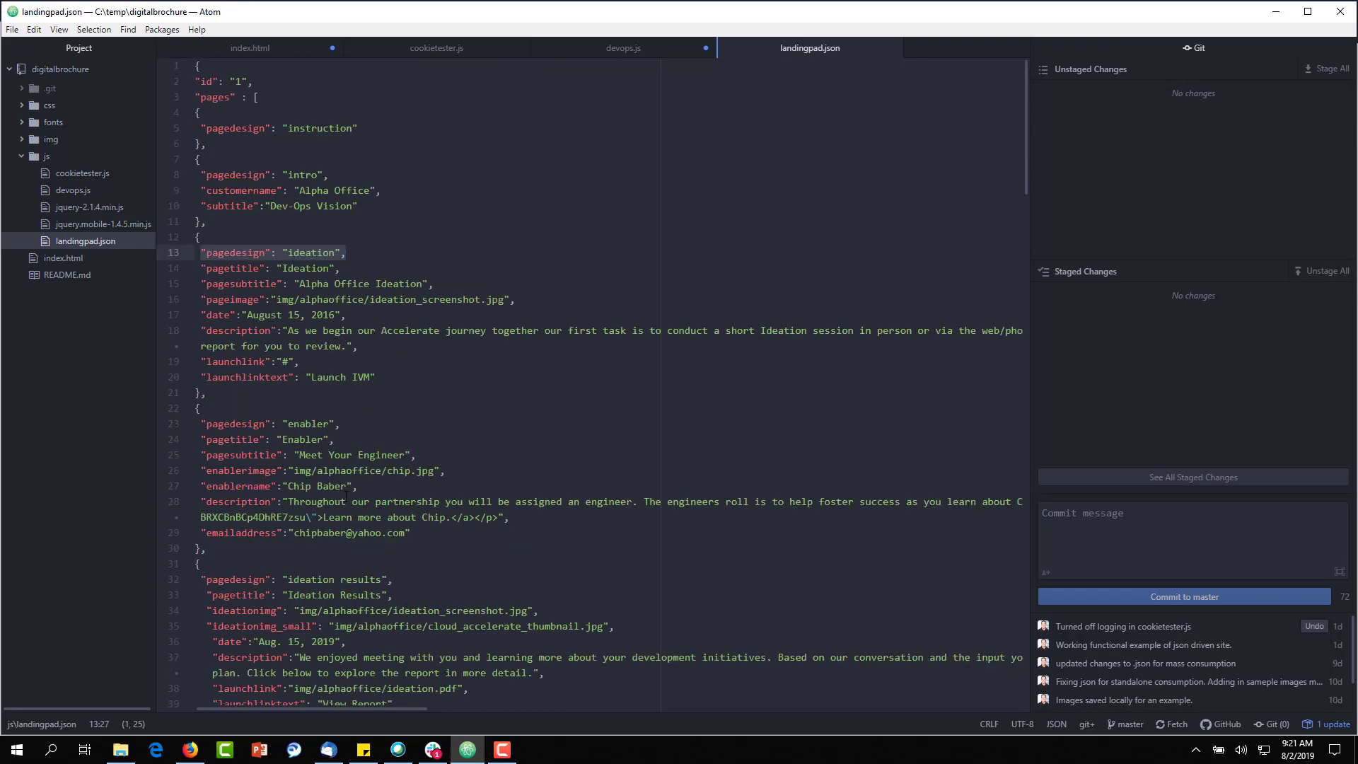
# Review devops.js from its getJSON loader through buildpage's pagedesign checks to buildIntro and buildIdeation
pyautogui.click(624, 48)
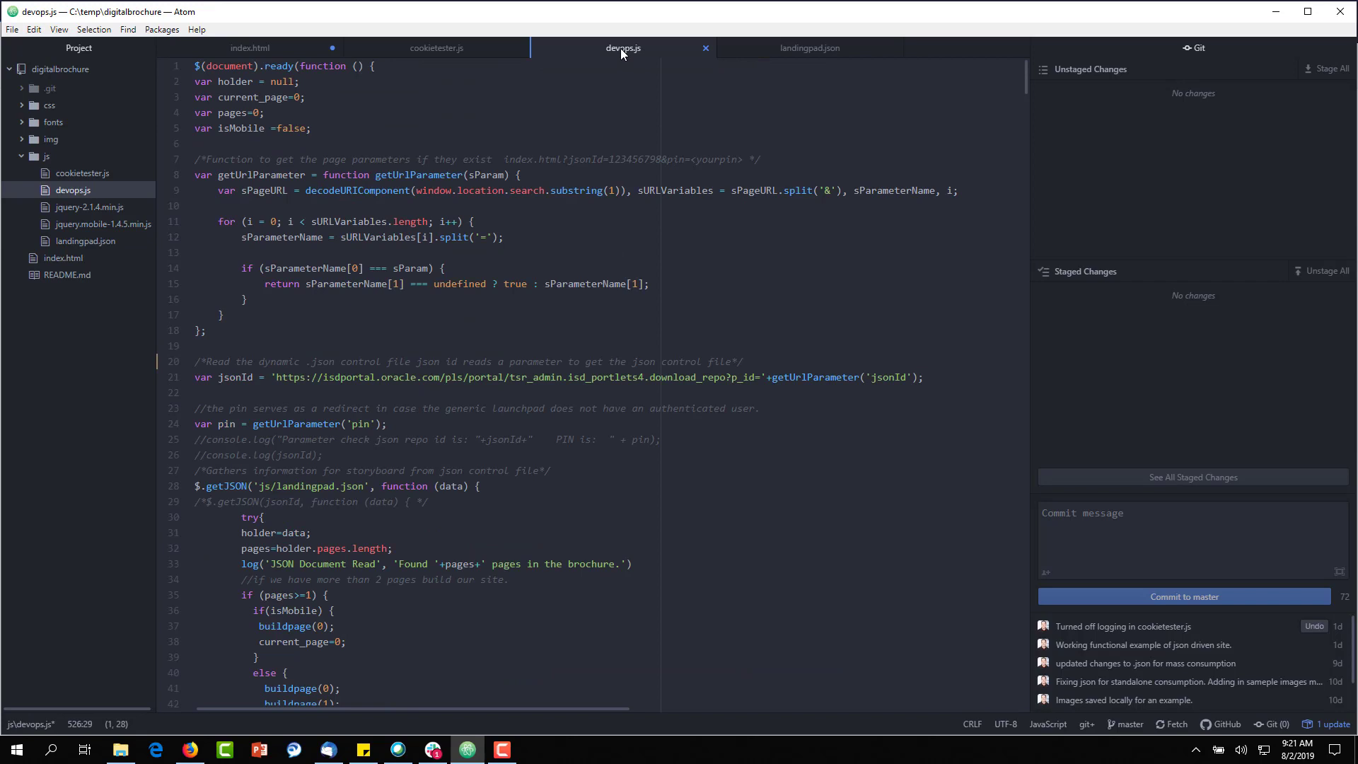
pyautogui.moveTo(622, 48)
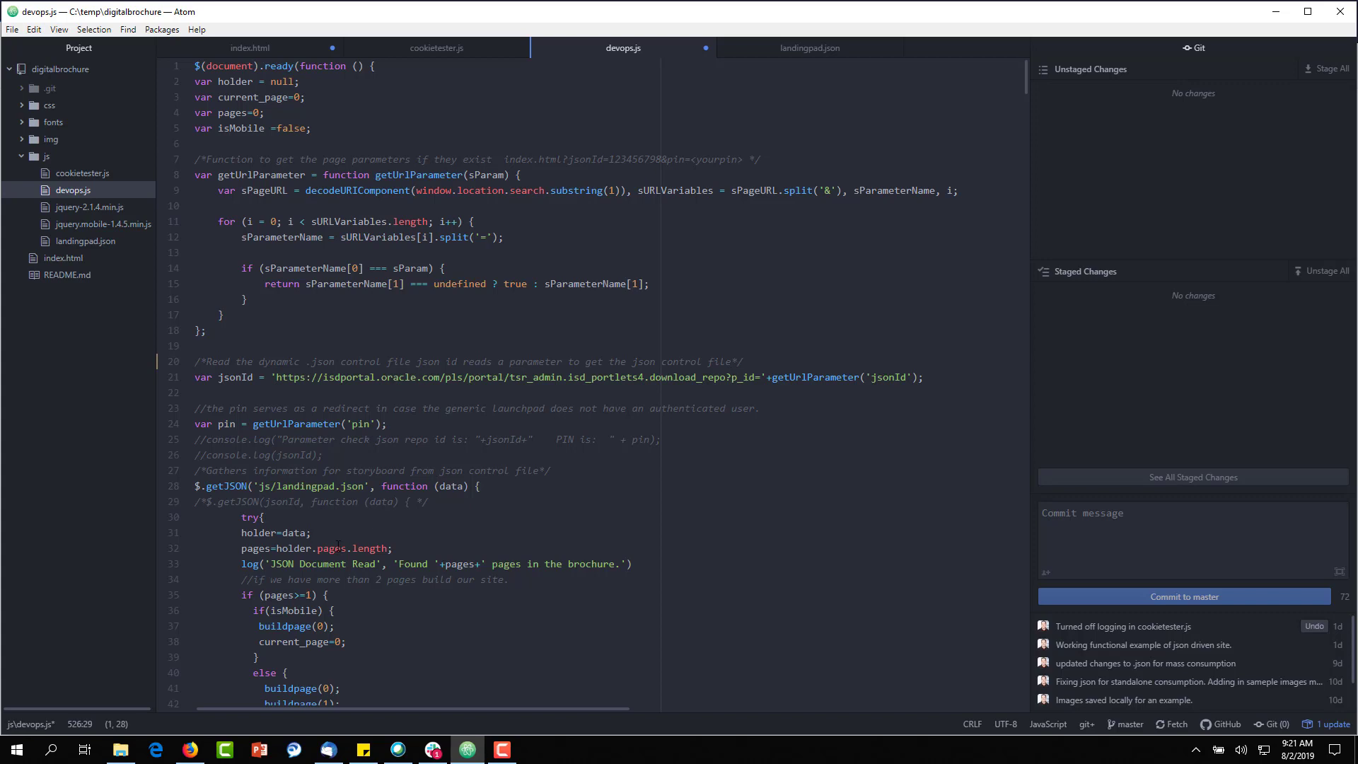
pyautogui.scroll(-3)
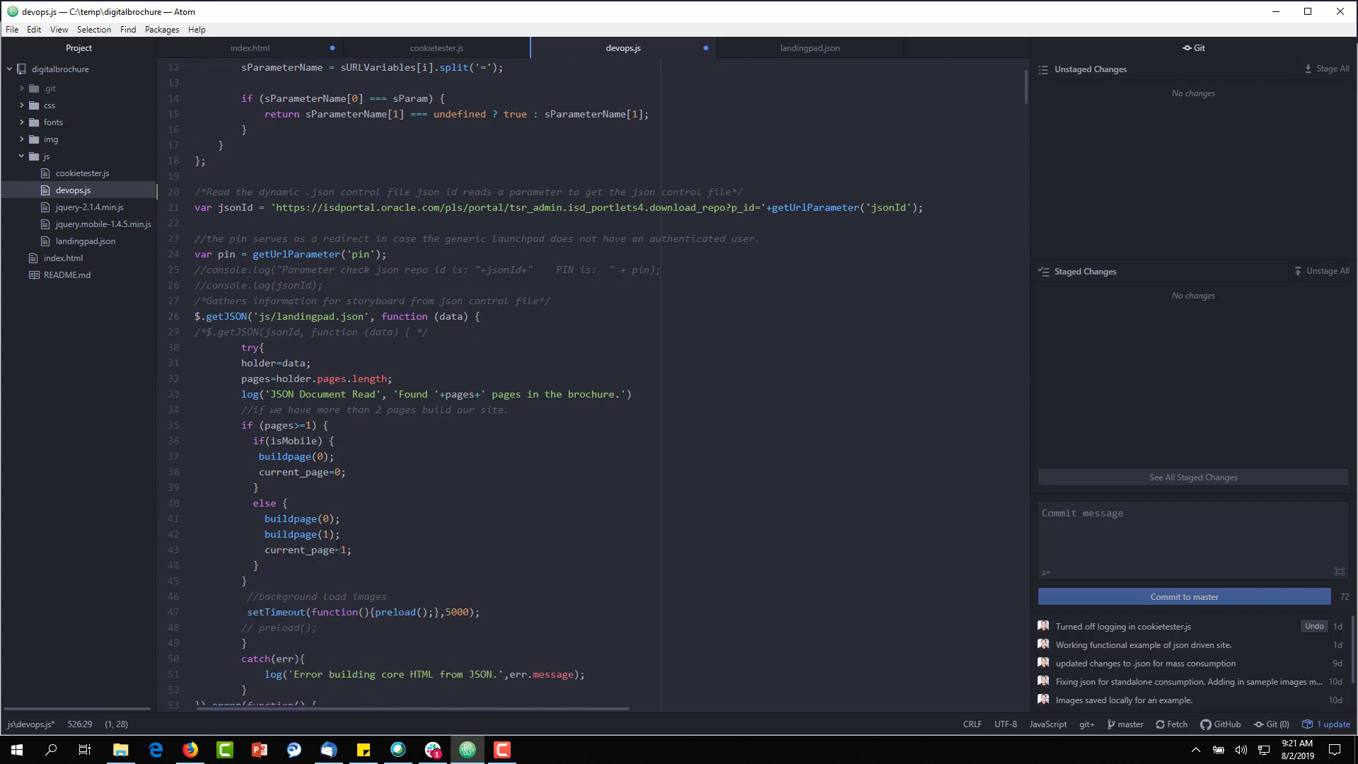
pyautogui.scroll(-3)
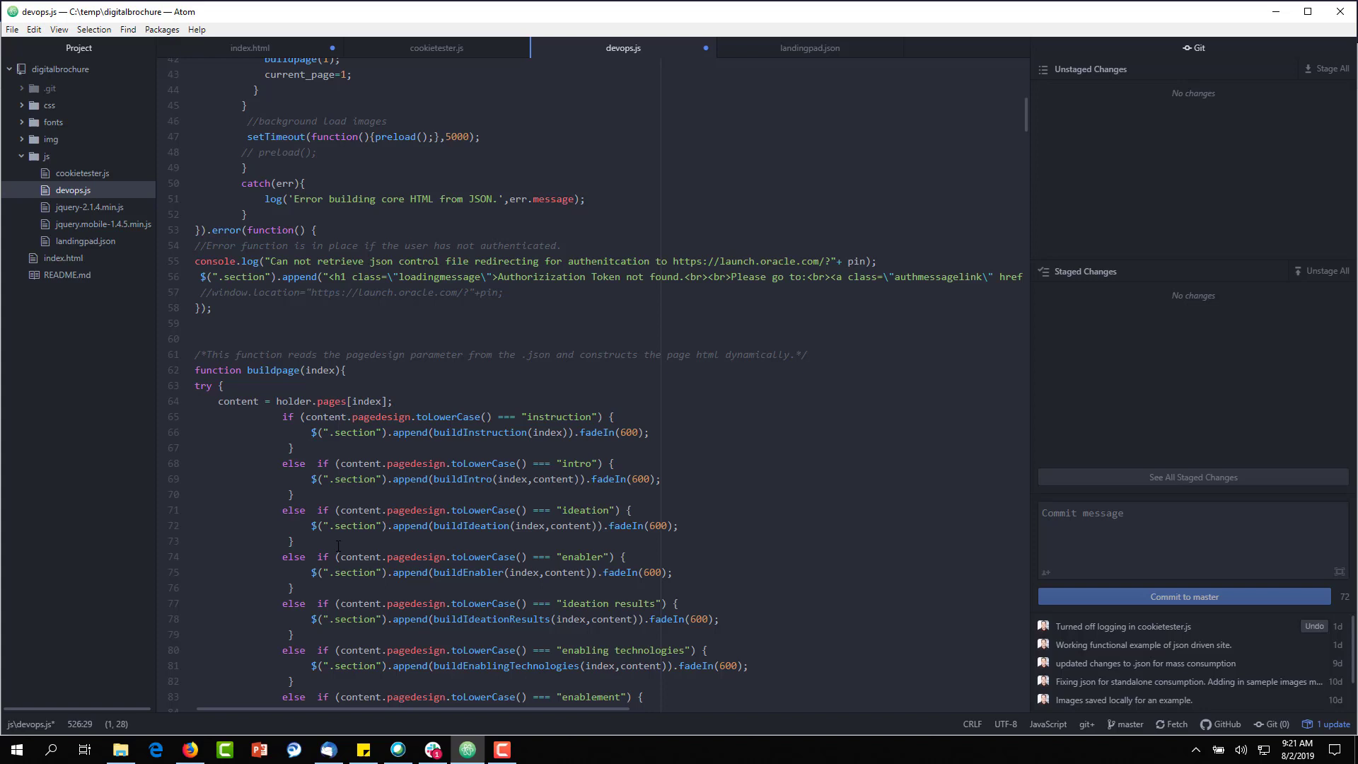
pyautogui.scroll(-3)
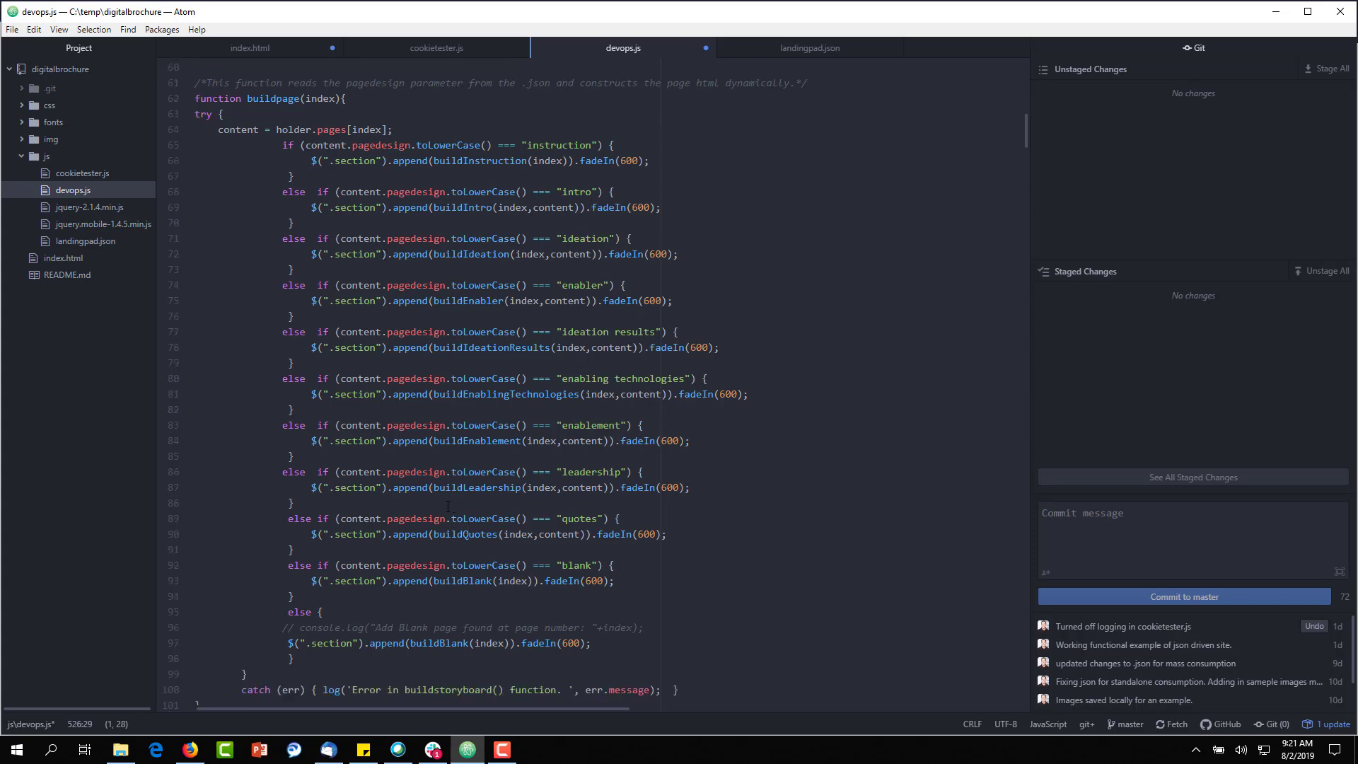
pyautogui.scroll(-3)
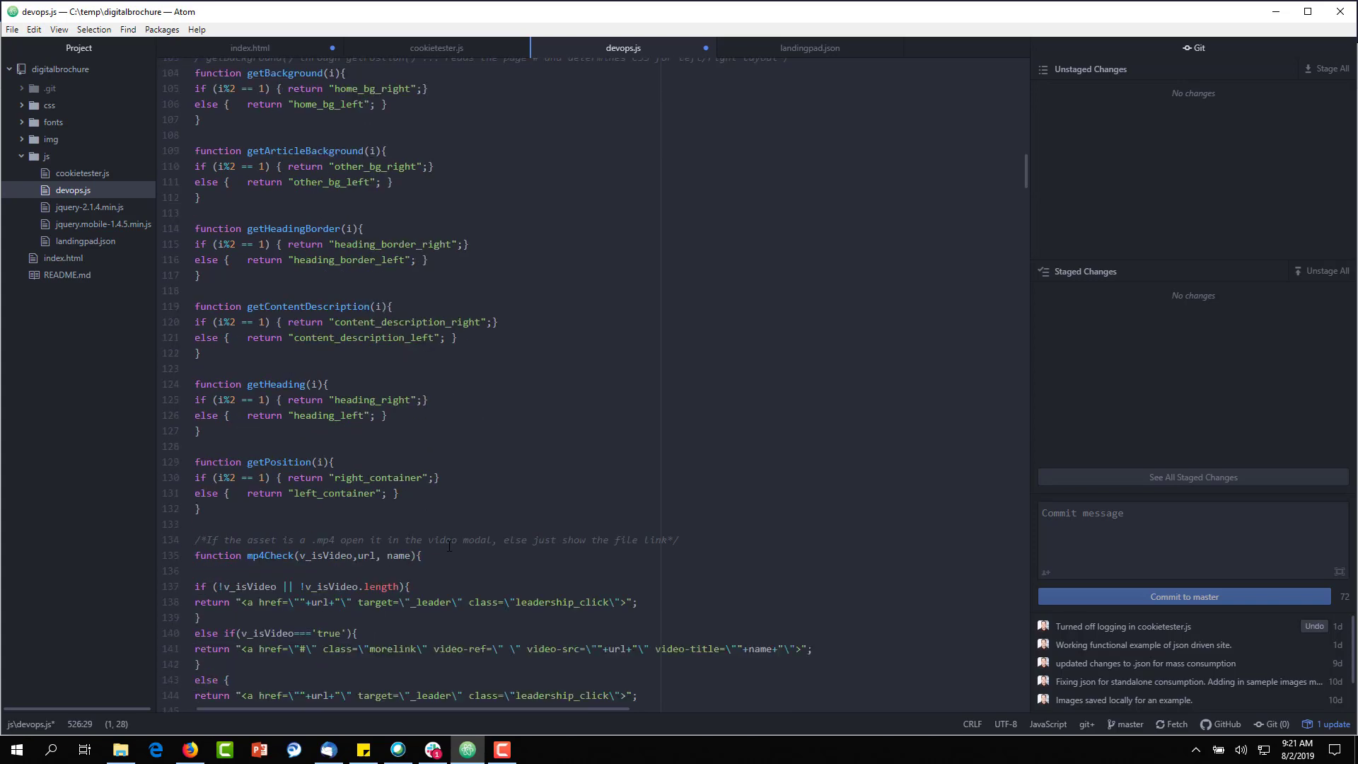
pyautogui.scroll(-3)
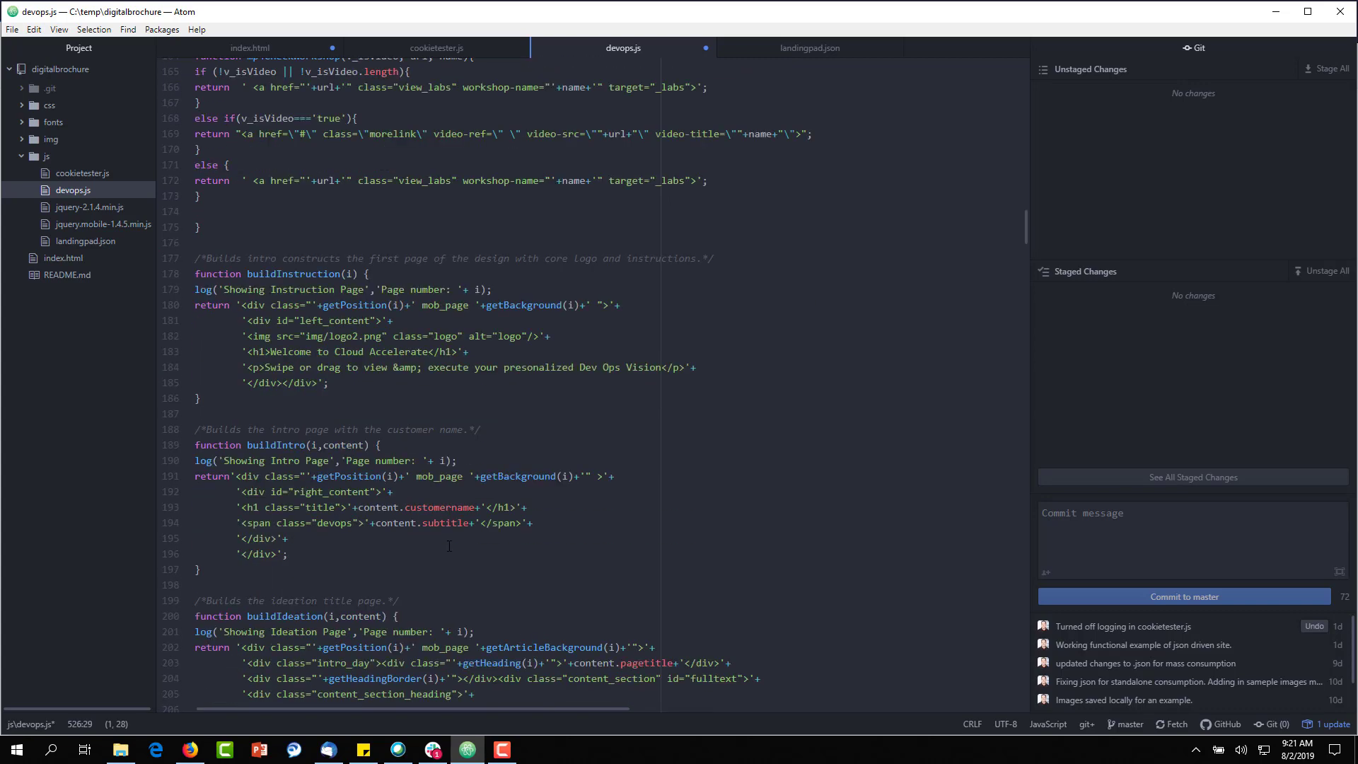
pyautogui.scroll(-3)
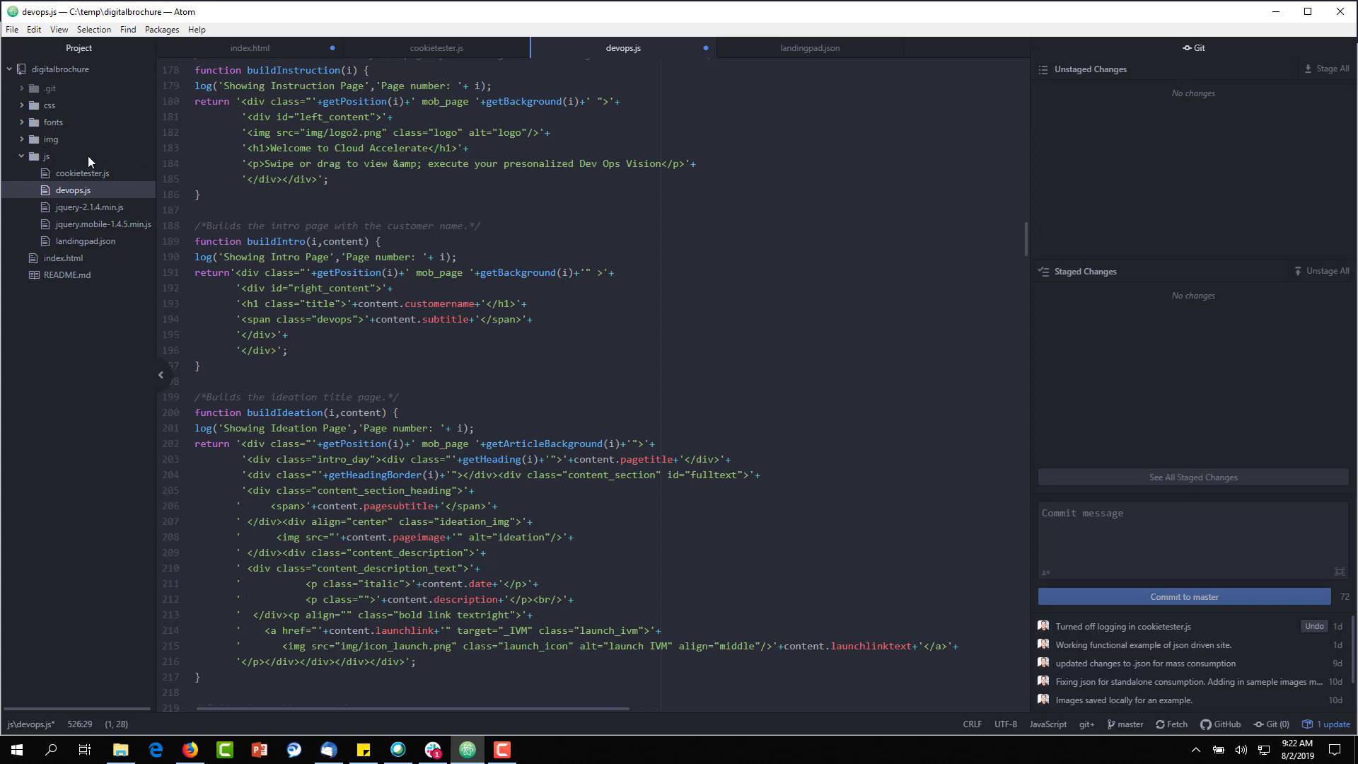
# Show devops.css from the css folder and scroll through its layout rules
pyautogui.click(50, 104)
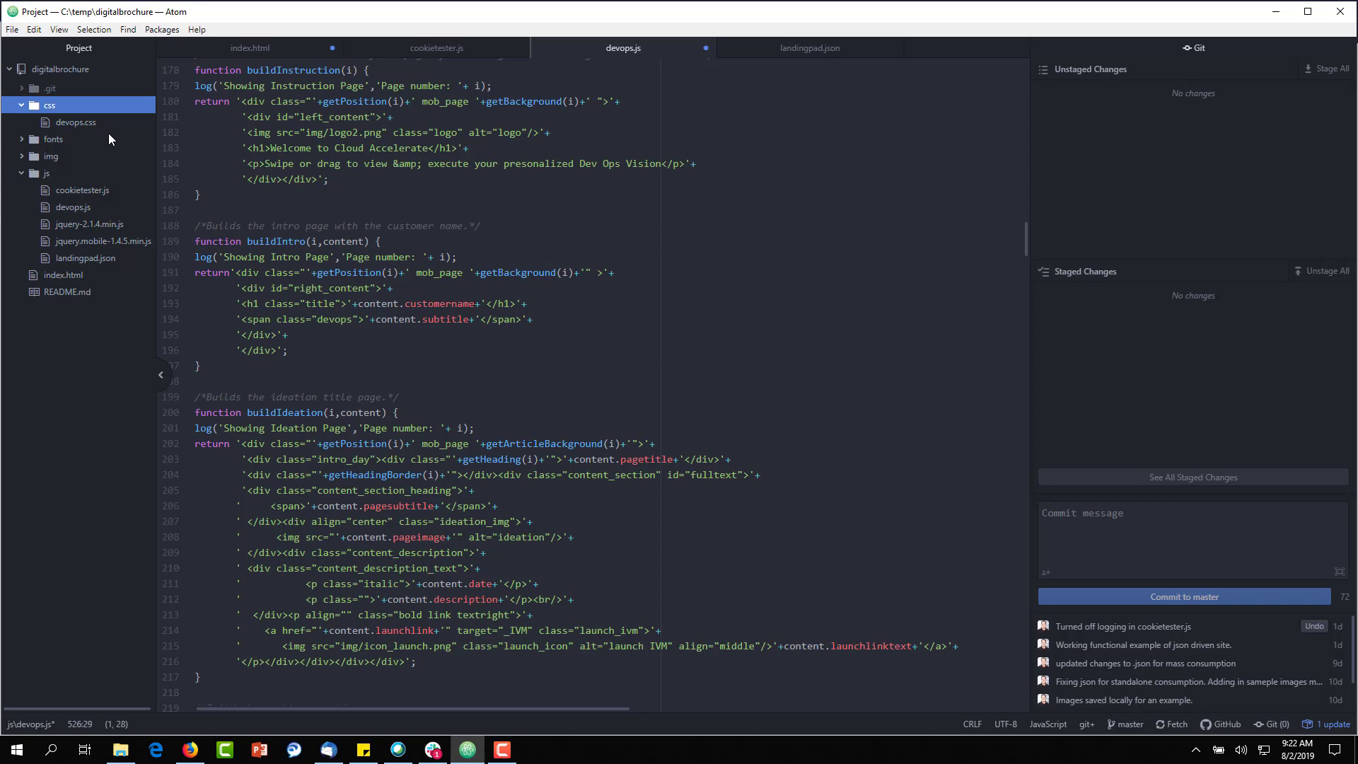
pyautogui.click(75, 122)
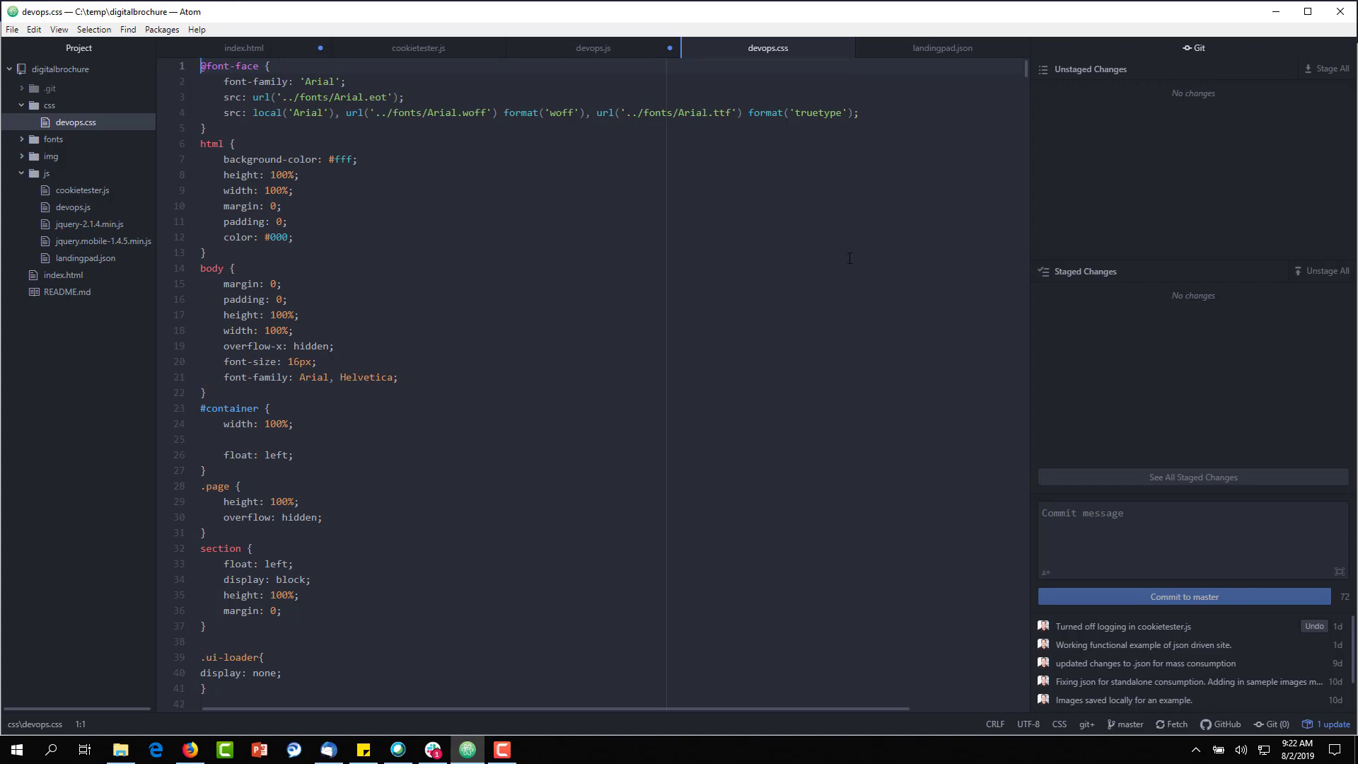
pyautogui.scroll(-3)
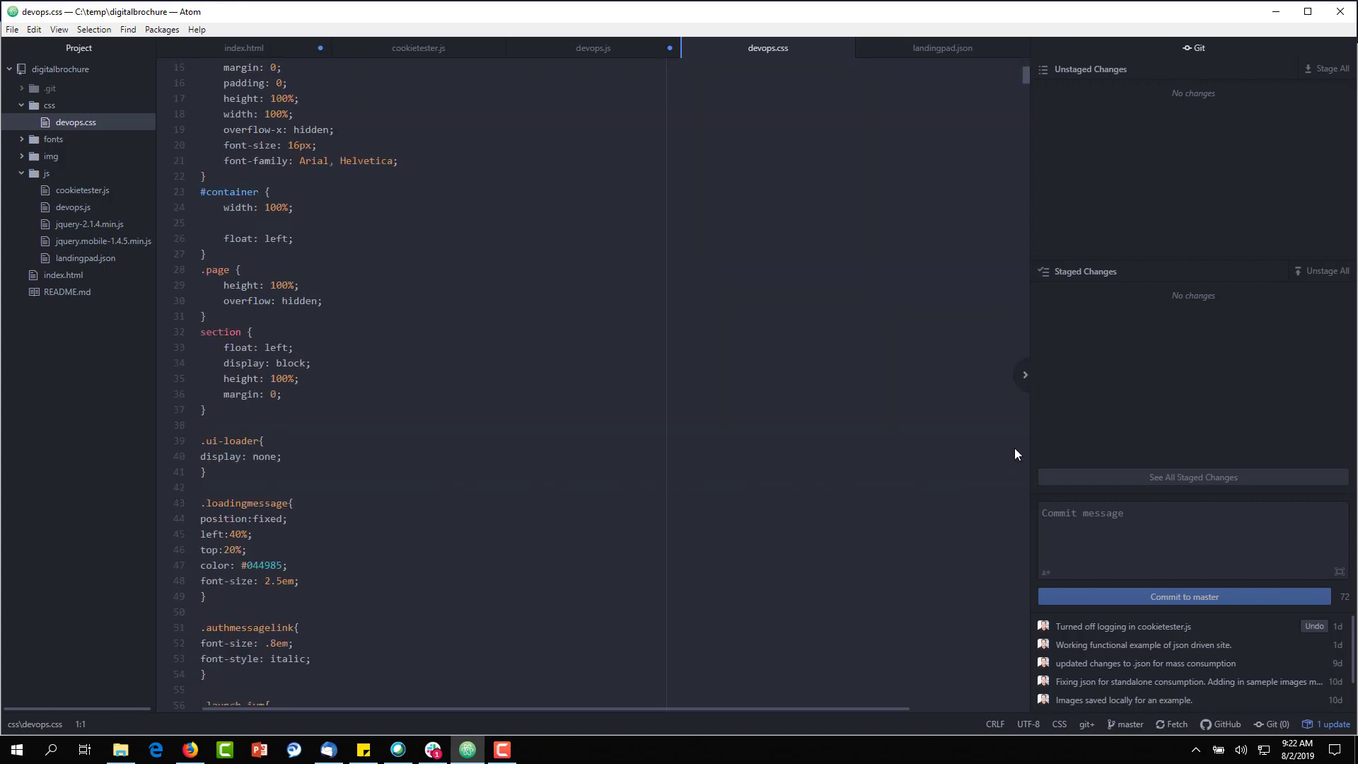
pyautogui.scroll(-3)
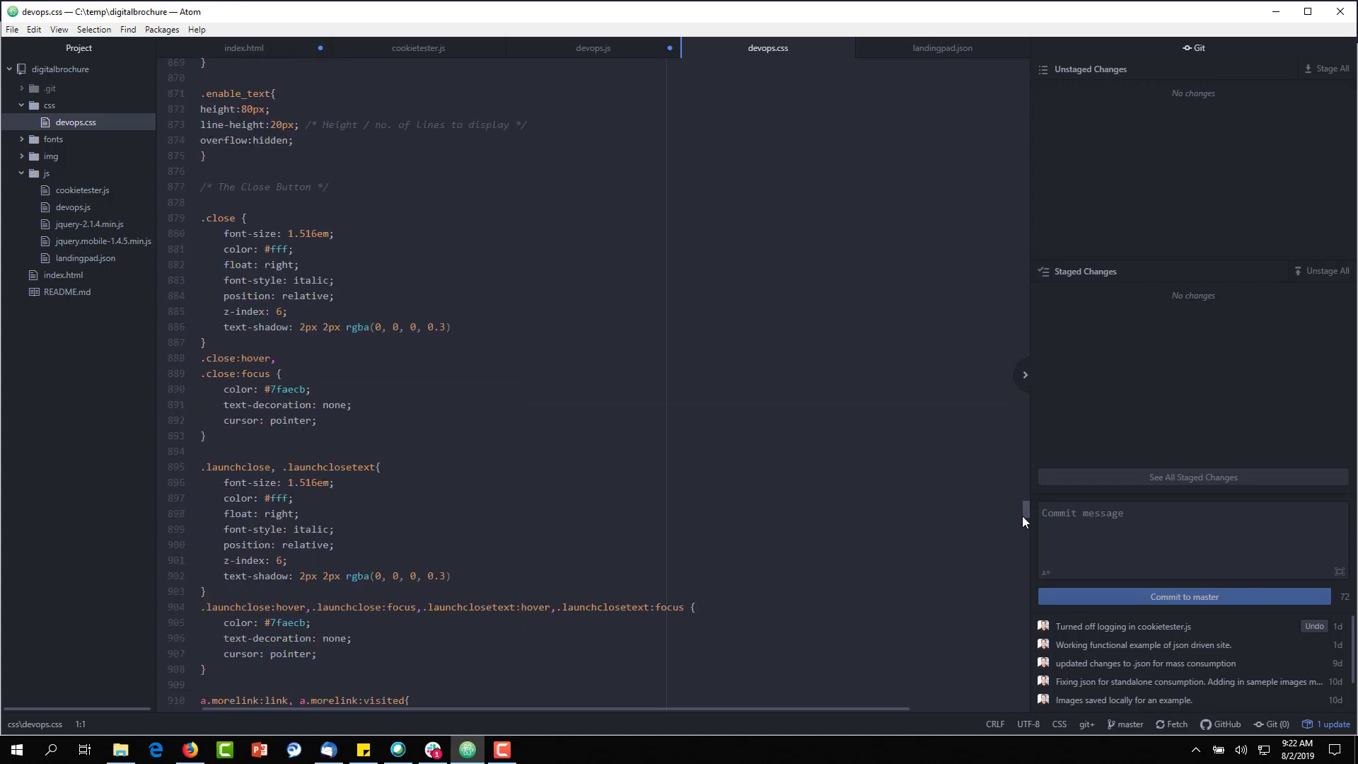
pyautogui.scroll(-3)
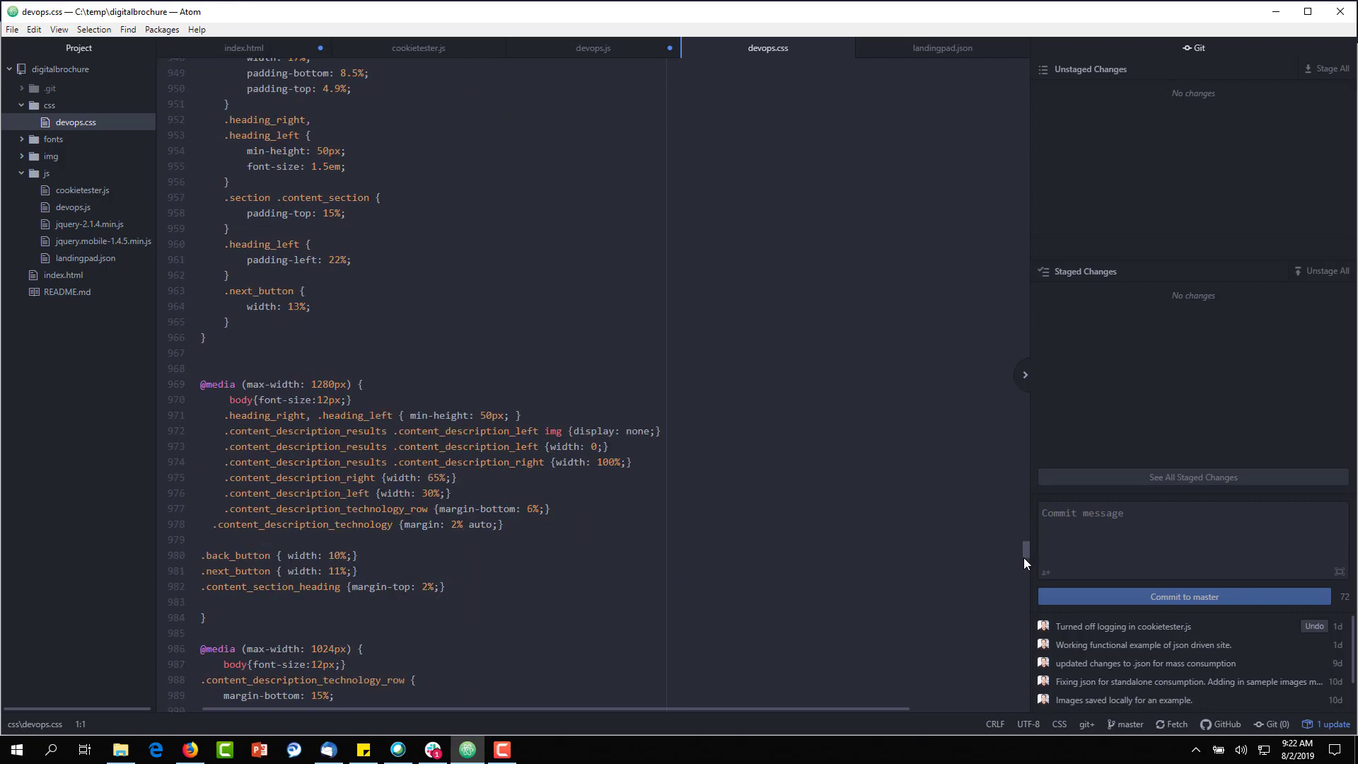
pyautogui.scroll(-3)
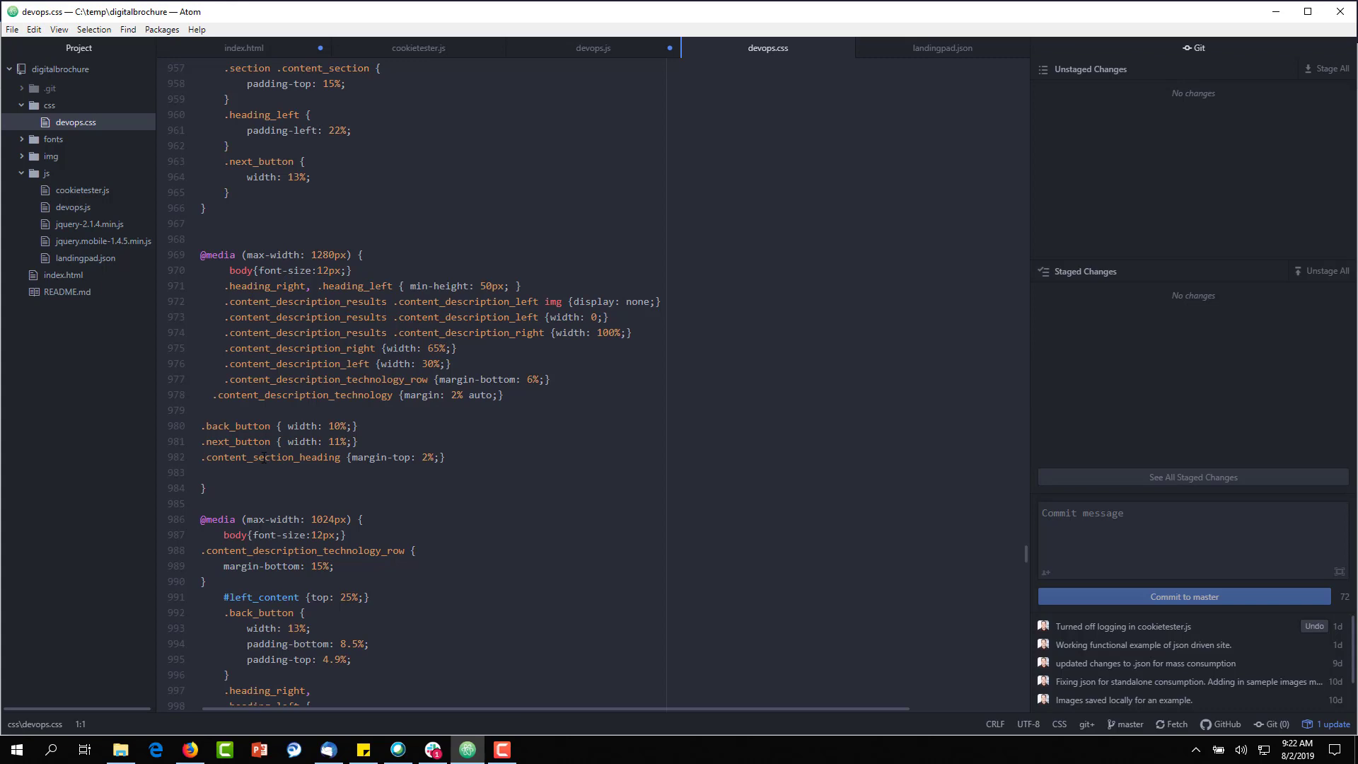
pyautogui.scroll(-3)
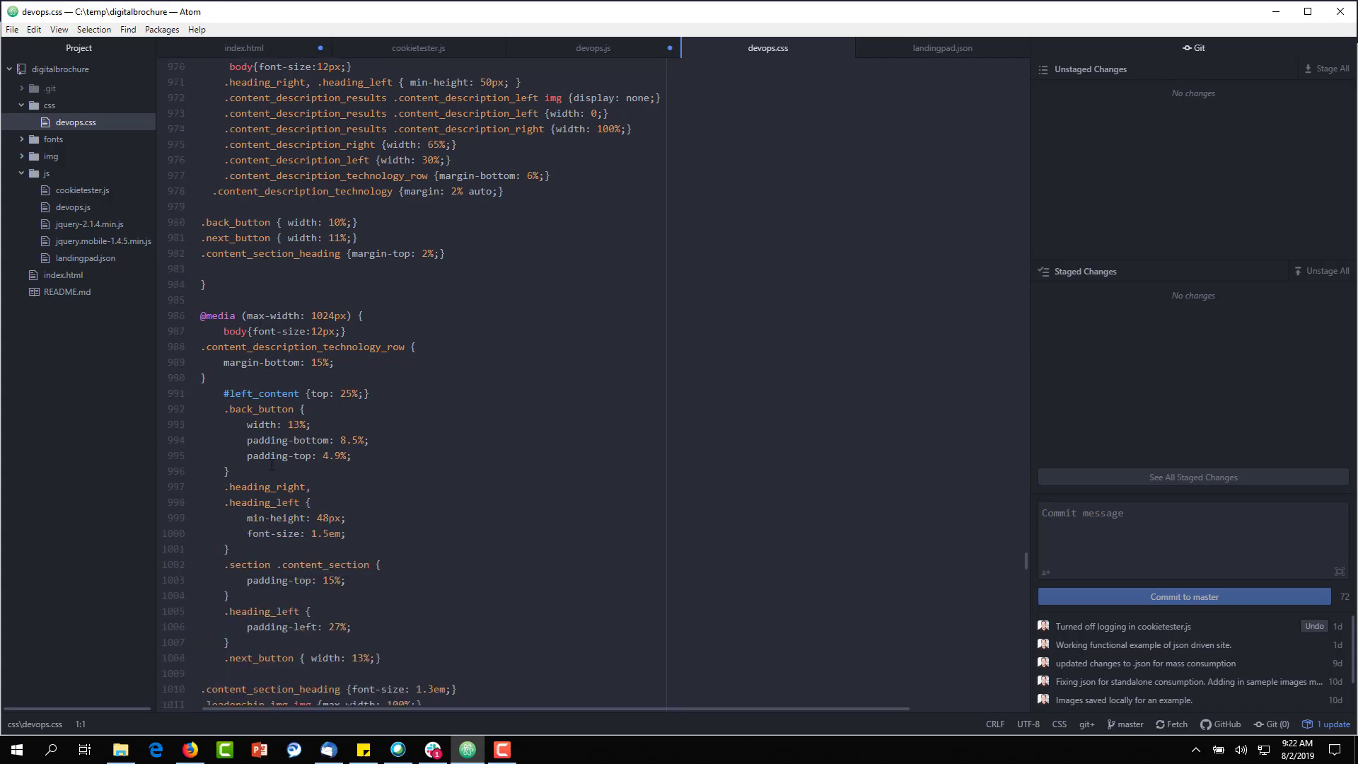
pyautogui.scroll(-3)
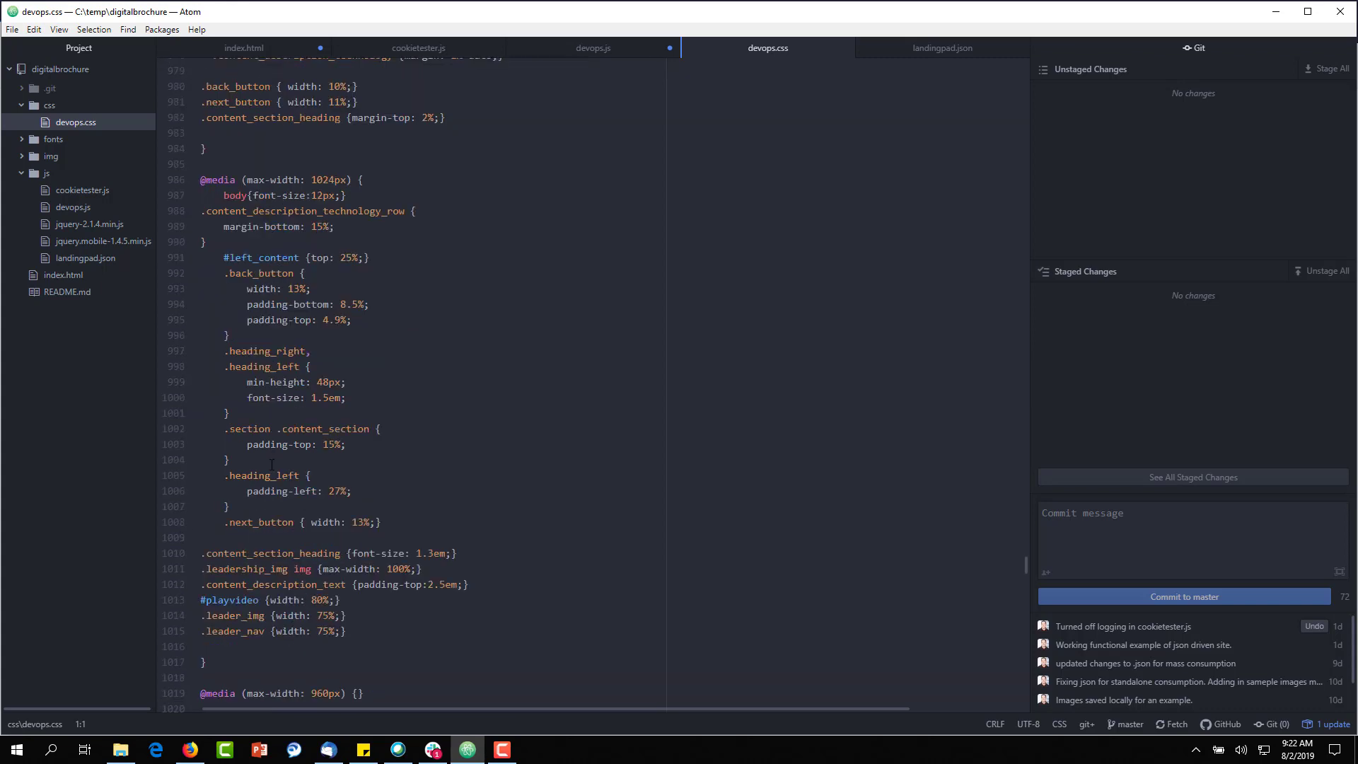
pyautogui.scroll(-3)
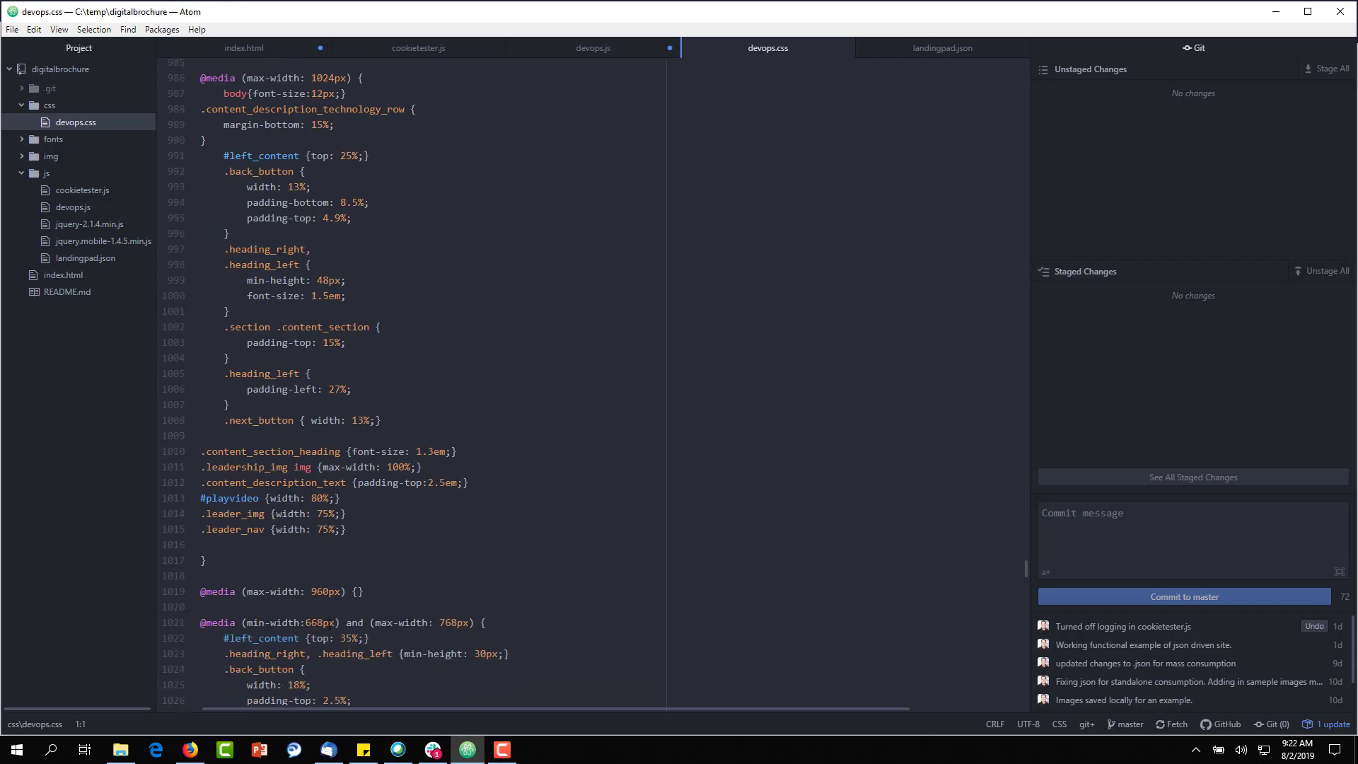
pyautogui.scroll(-3)
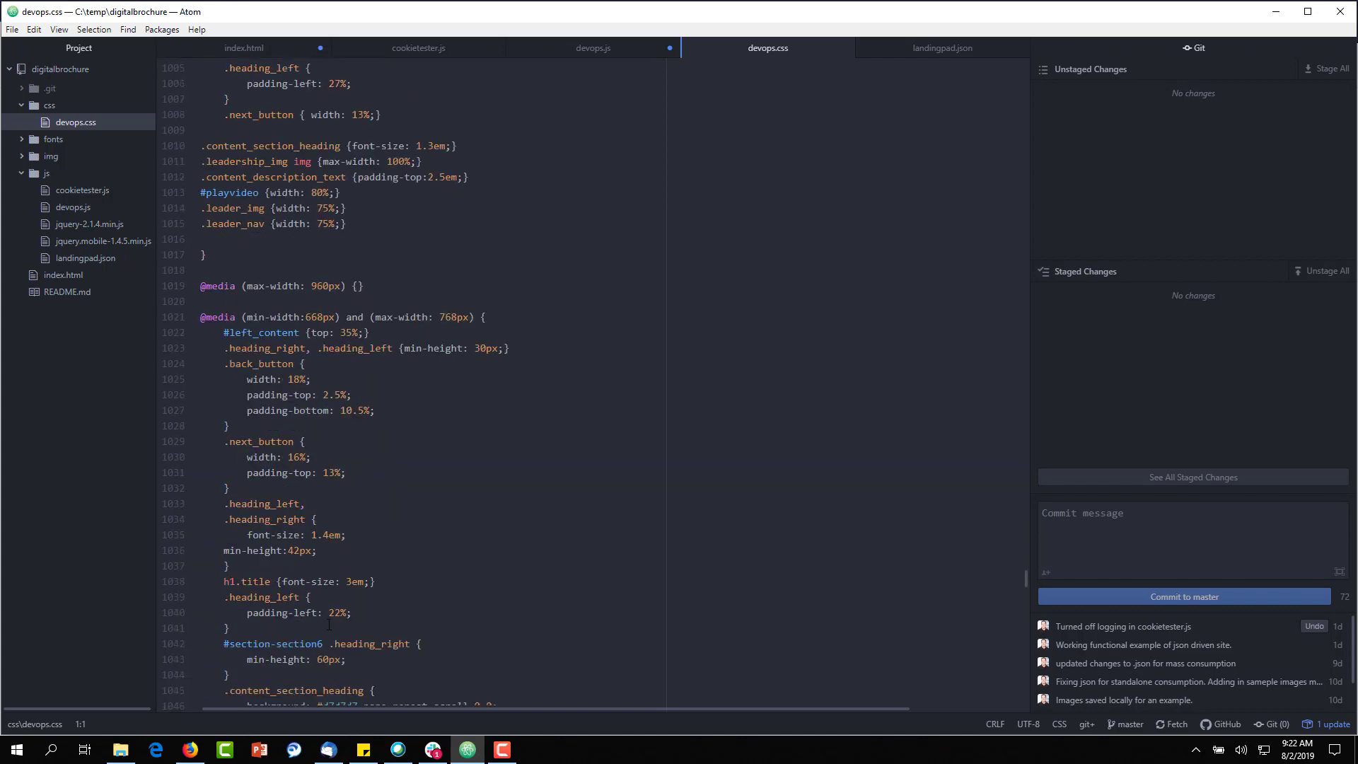
pyautogui.scroll(-3)
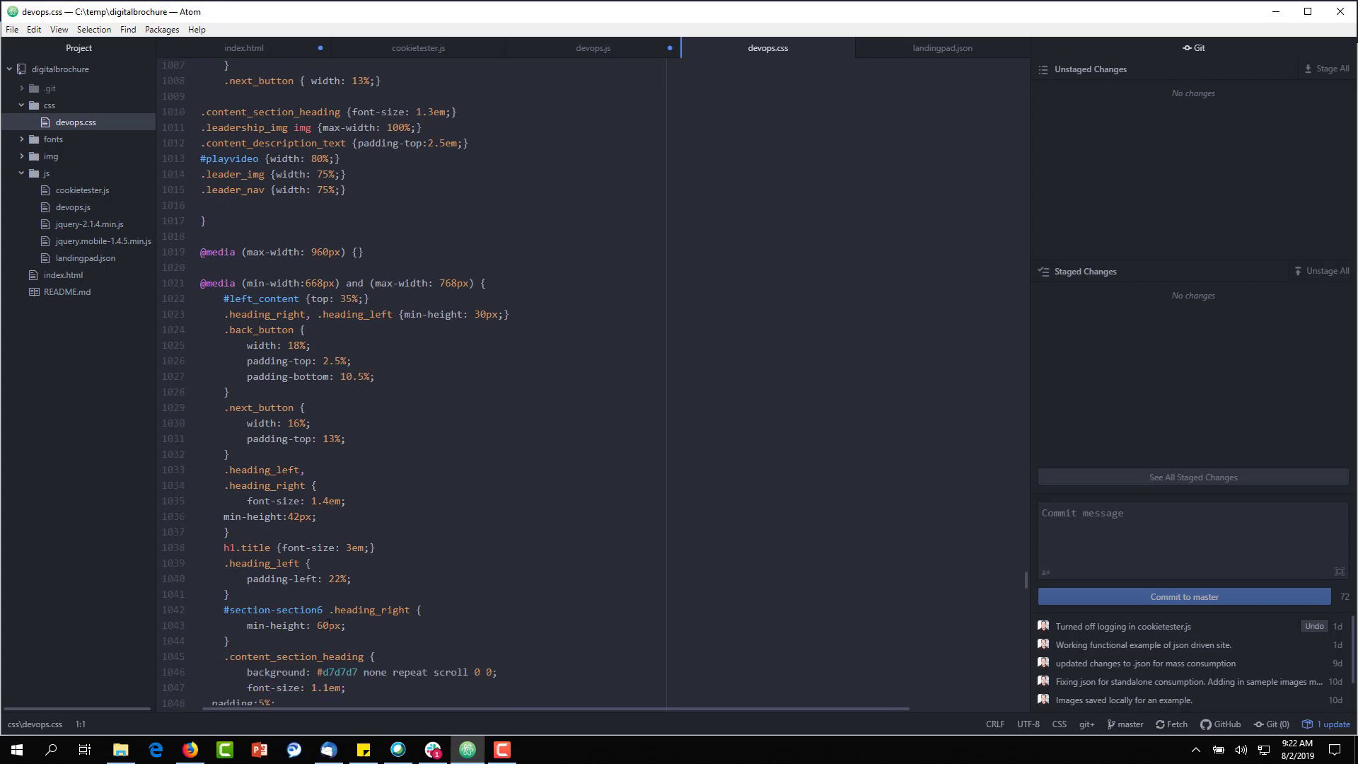
pyautogui.scroll(-3)
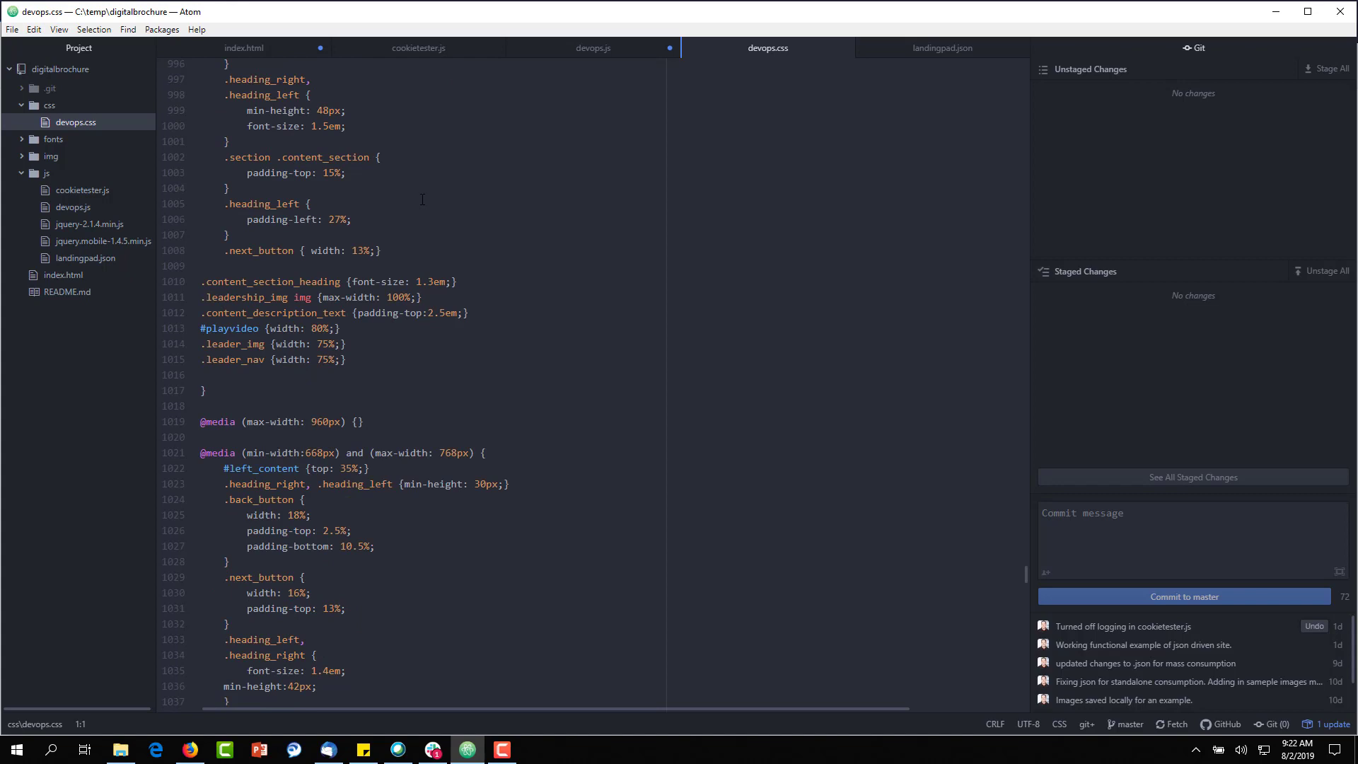
pyautogui.click(417, 48)
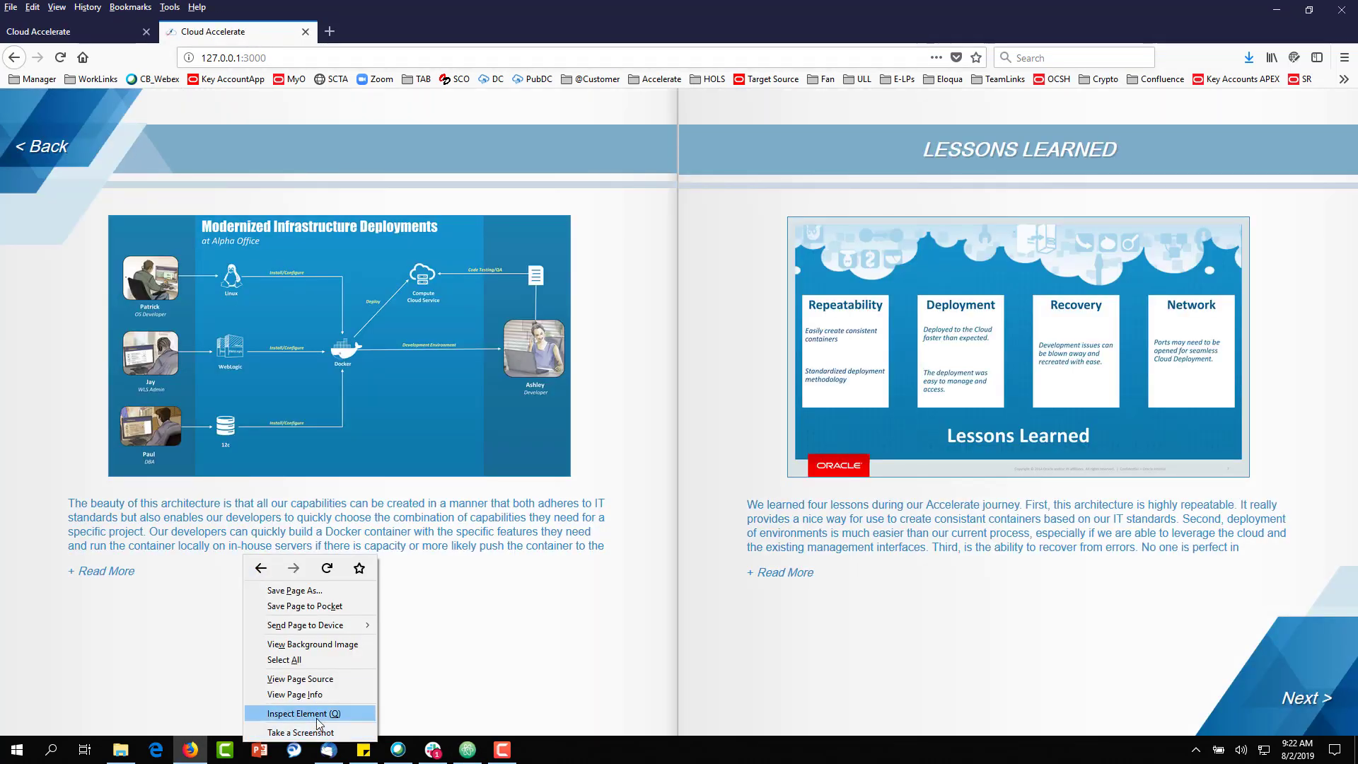
# Inspect the Lessons Learned spread and show the developer tools console
pyautogui.click(303, 712)
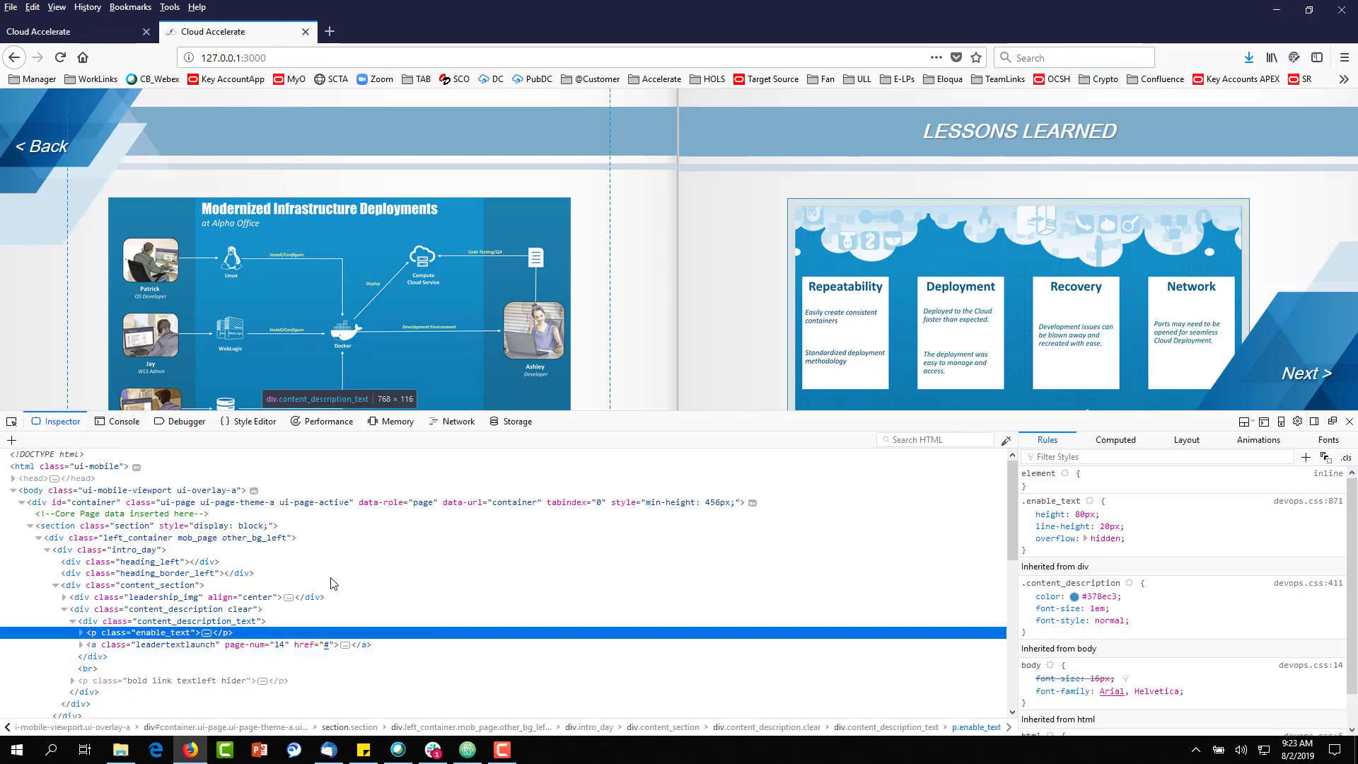
pyautogui.click(125, 421)
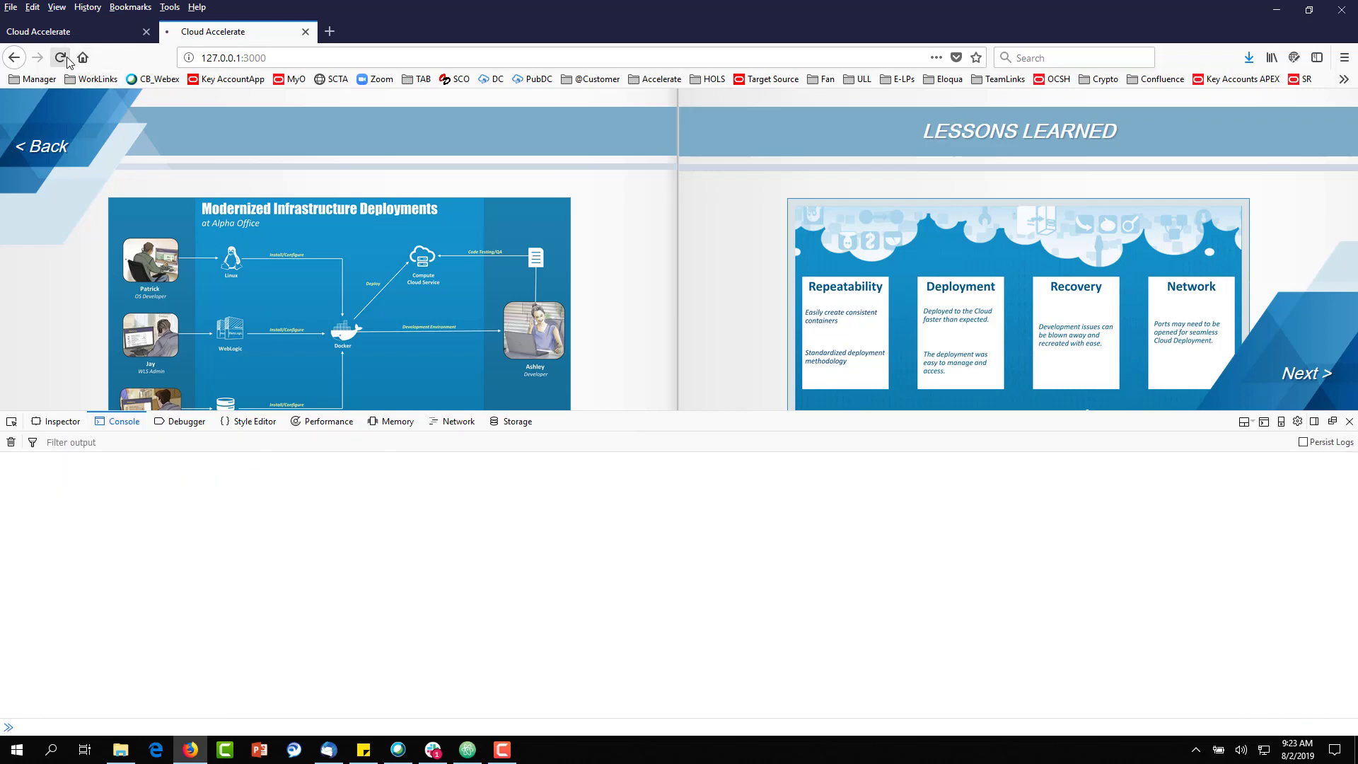
# Reload the brochure and advance two spreads, logging each page view in the console, then return to the editor
pyautogui.click(59, 56)
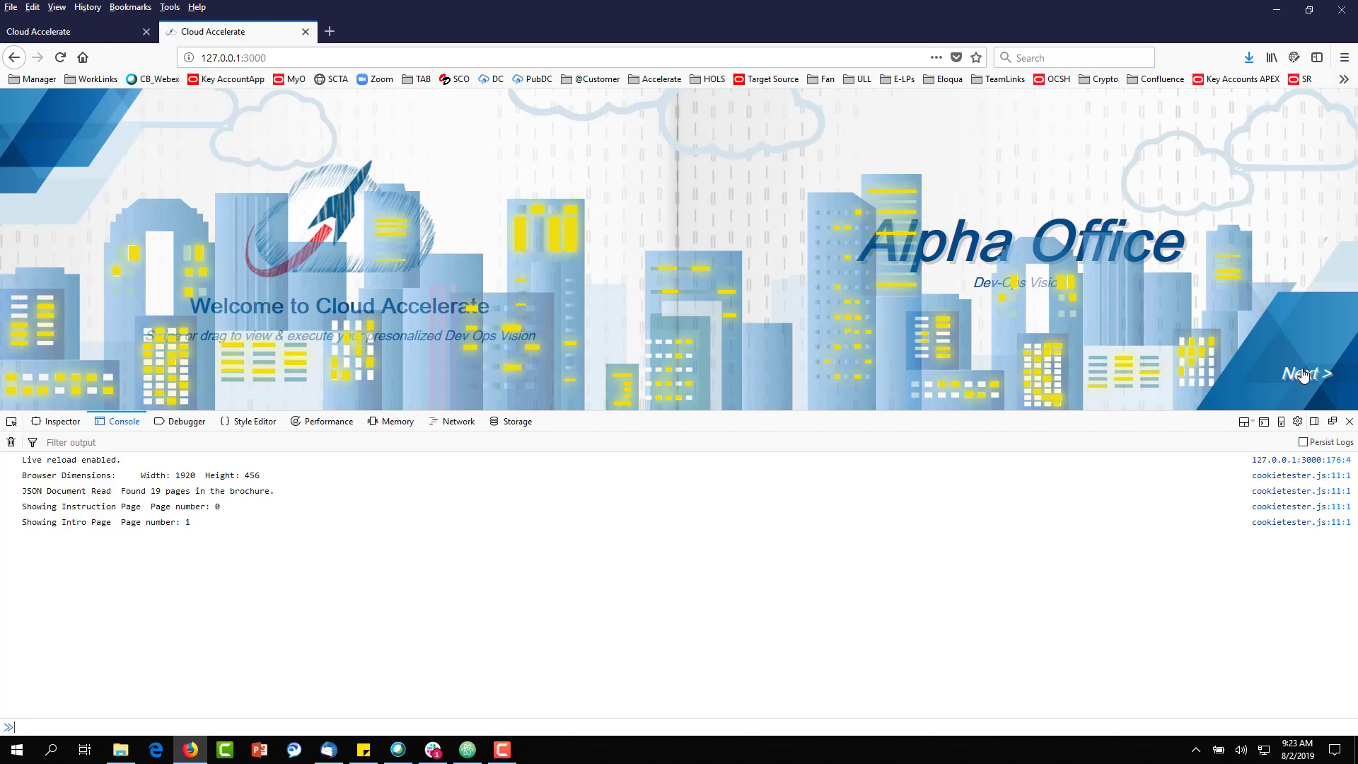
pyautogui.click(1308, 373)
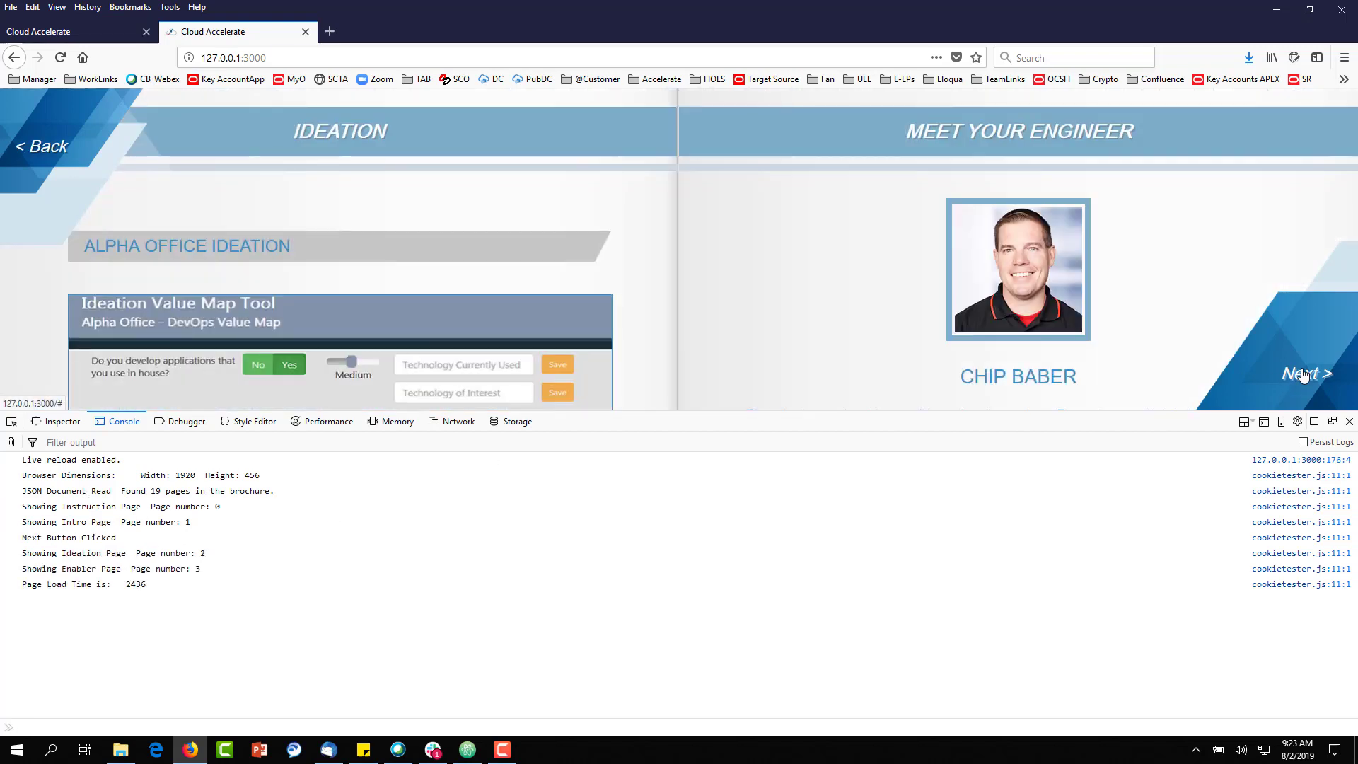
pyautogui.moveTo(145, 616)
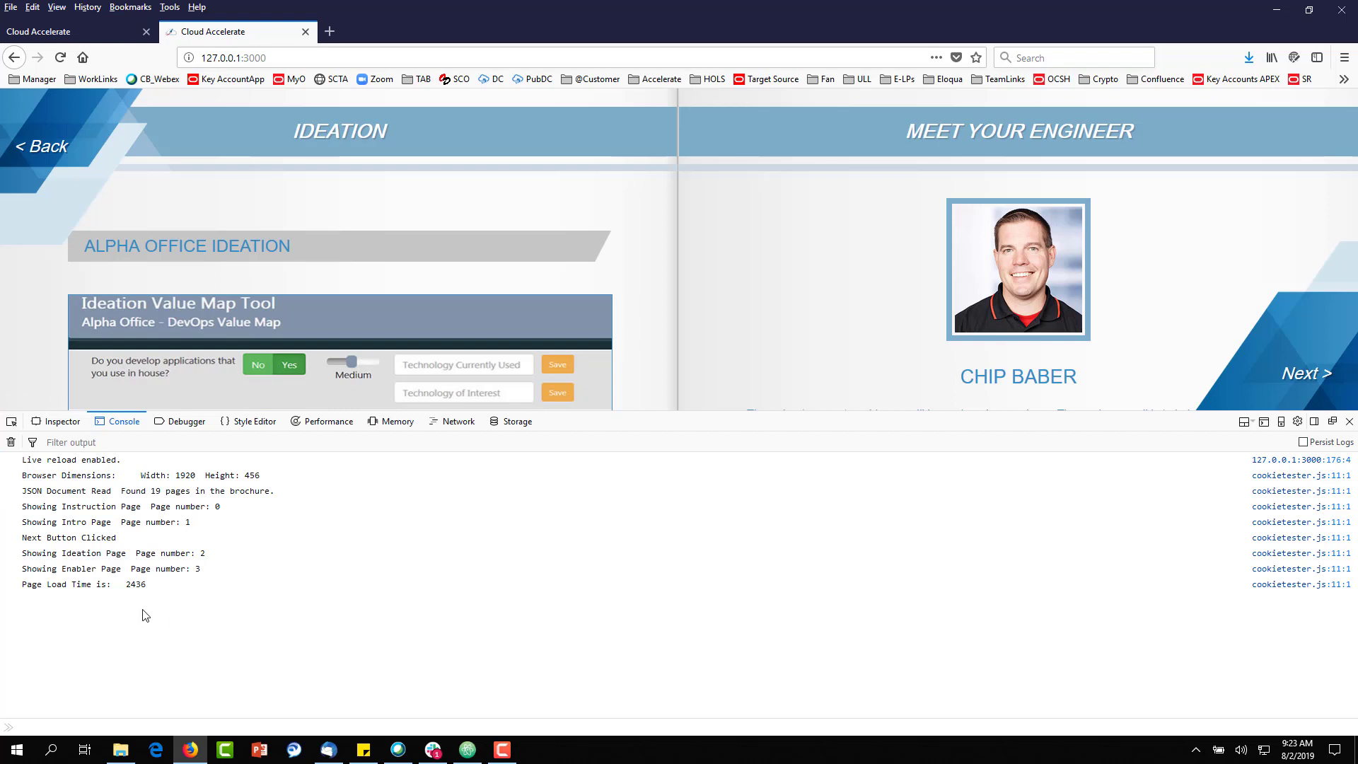
pyautogui.moveTo(1340, 384)
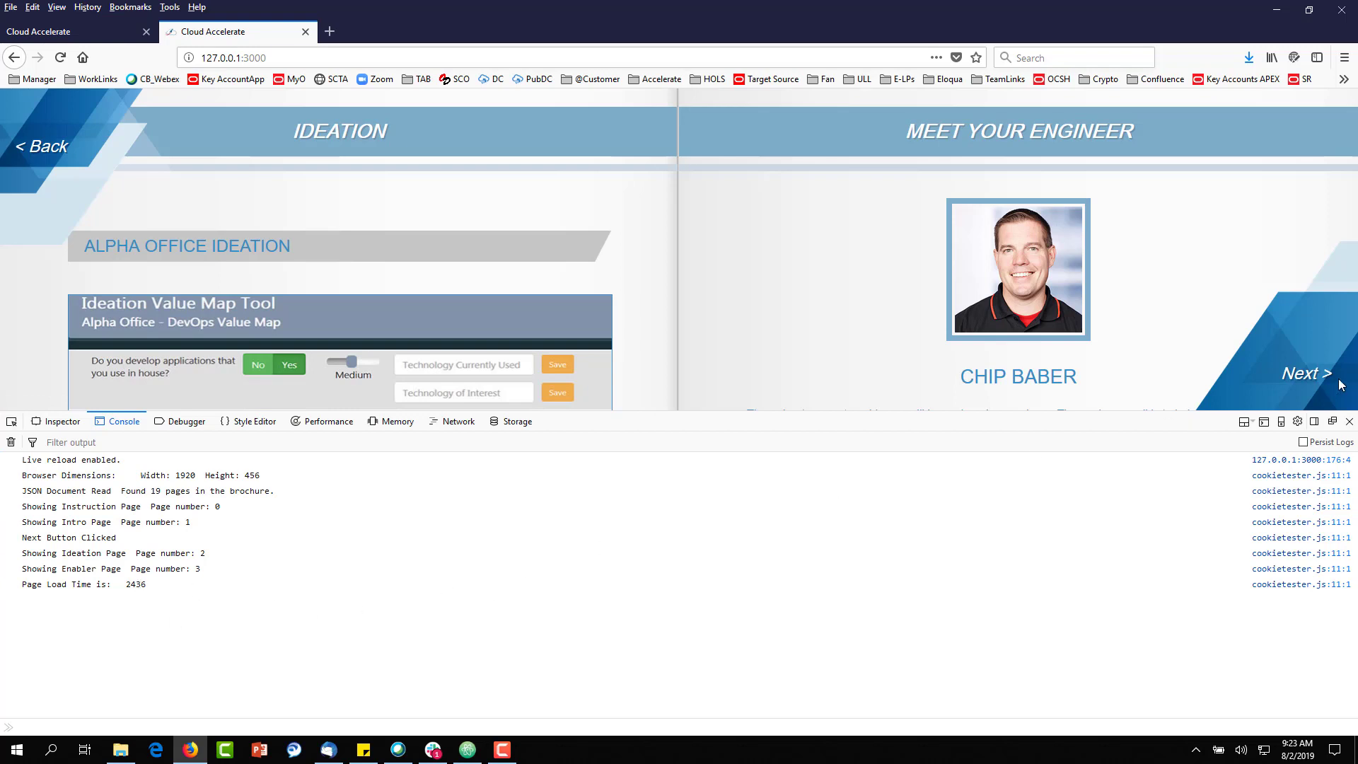
pyautogui.click(1305, 373)
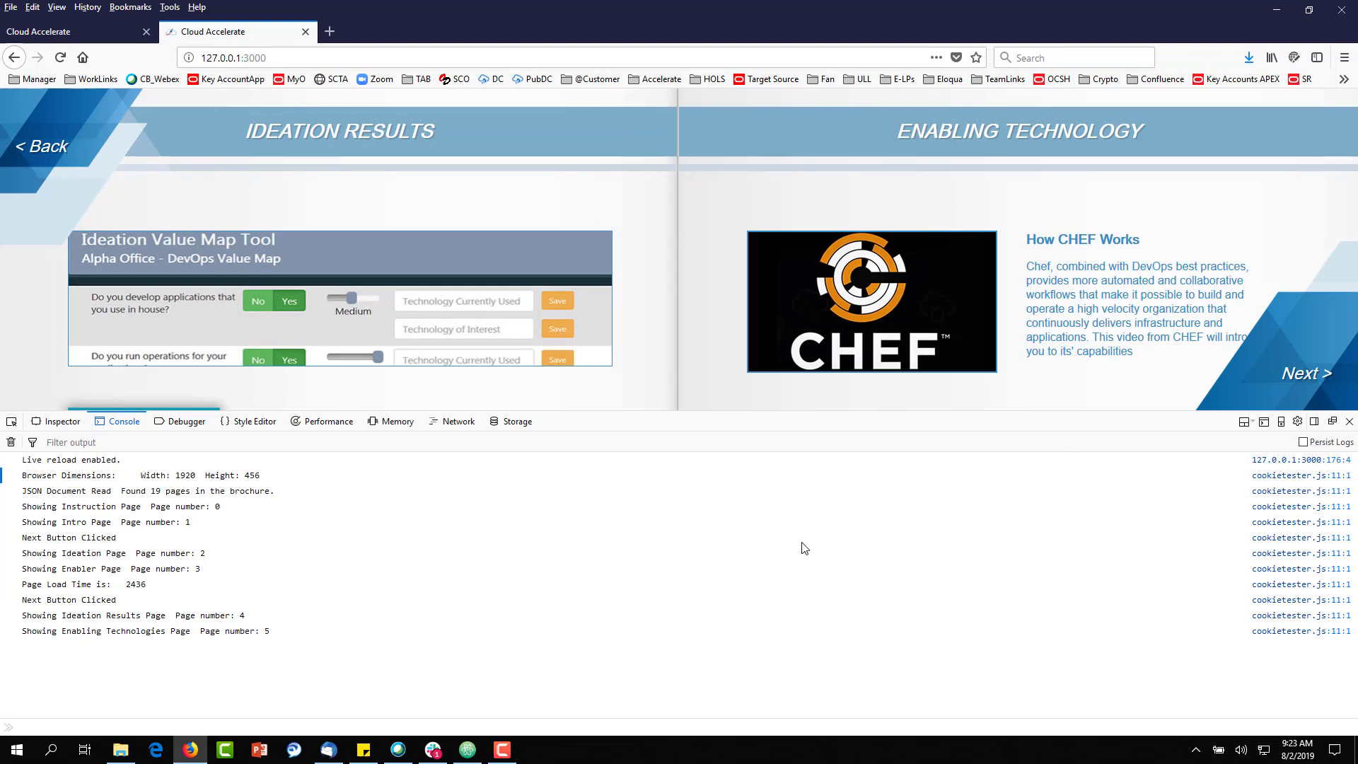
pyautogui.moveTo(242, 627)
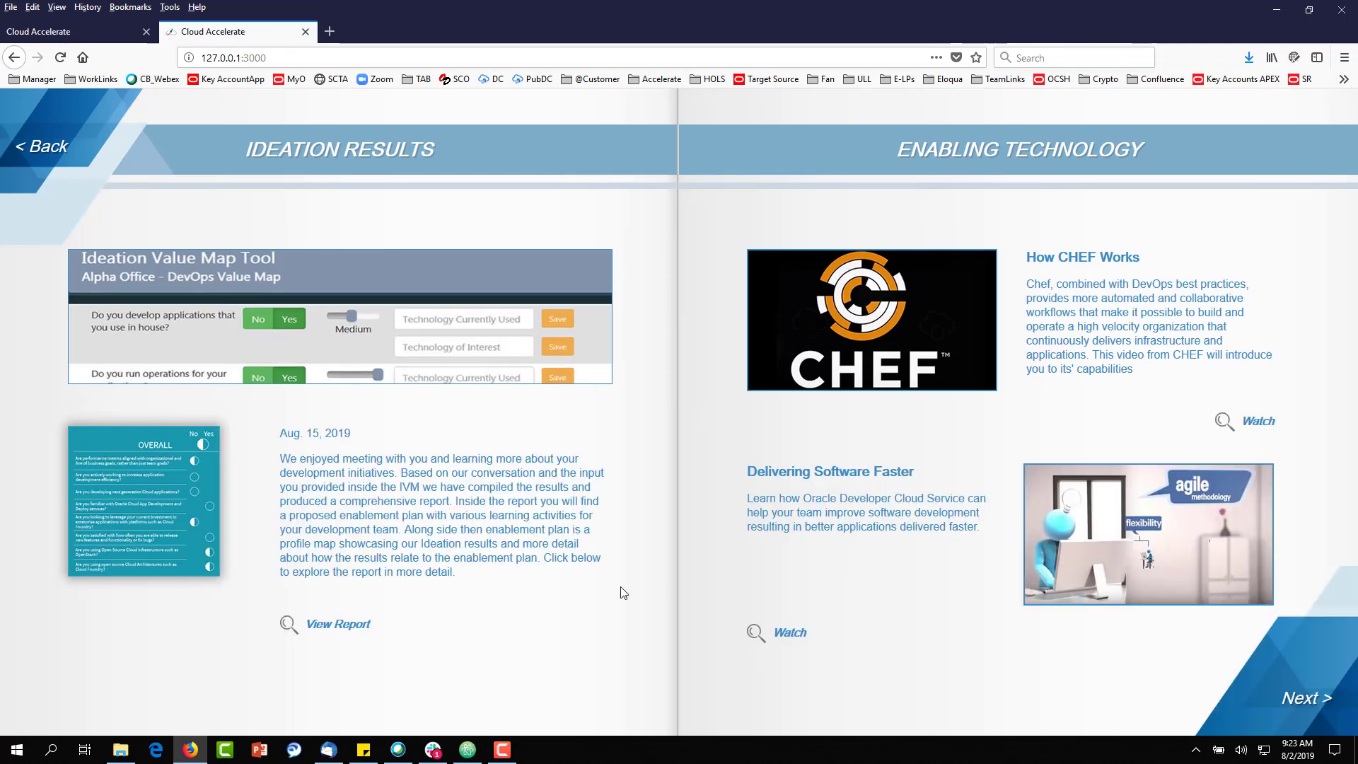
pyautogui.click(465, 749)
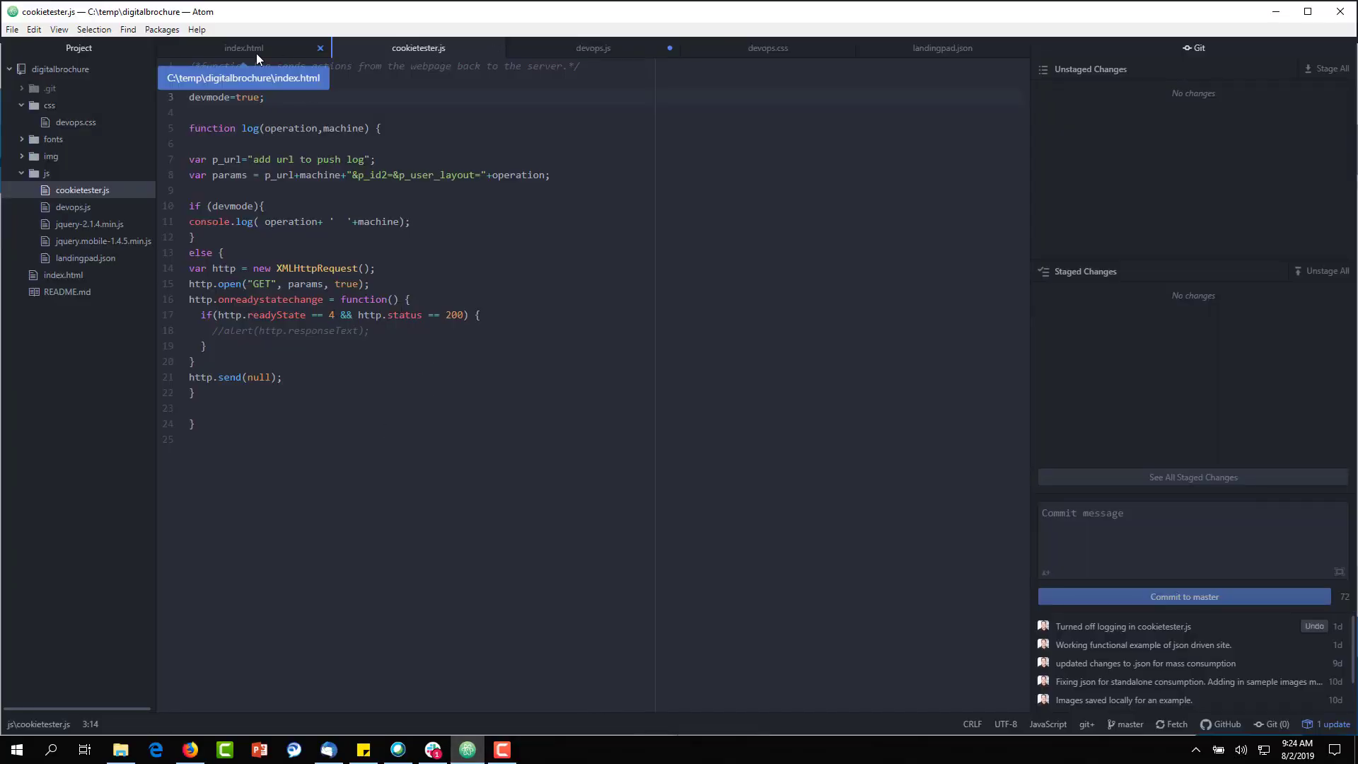
# Show index.html's head section with the page-load timer script and stylesheet/script includes
pyautogui.click(243, 49)
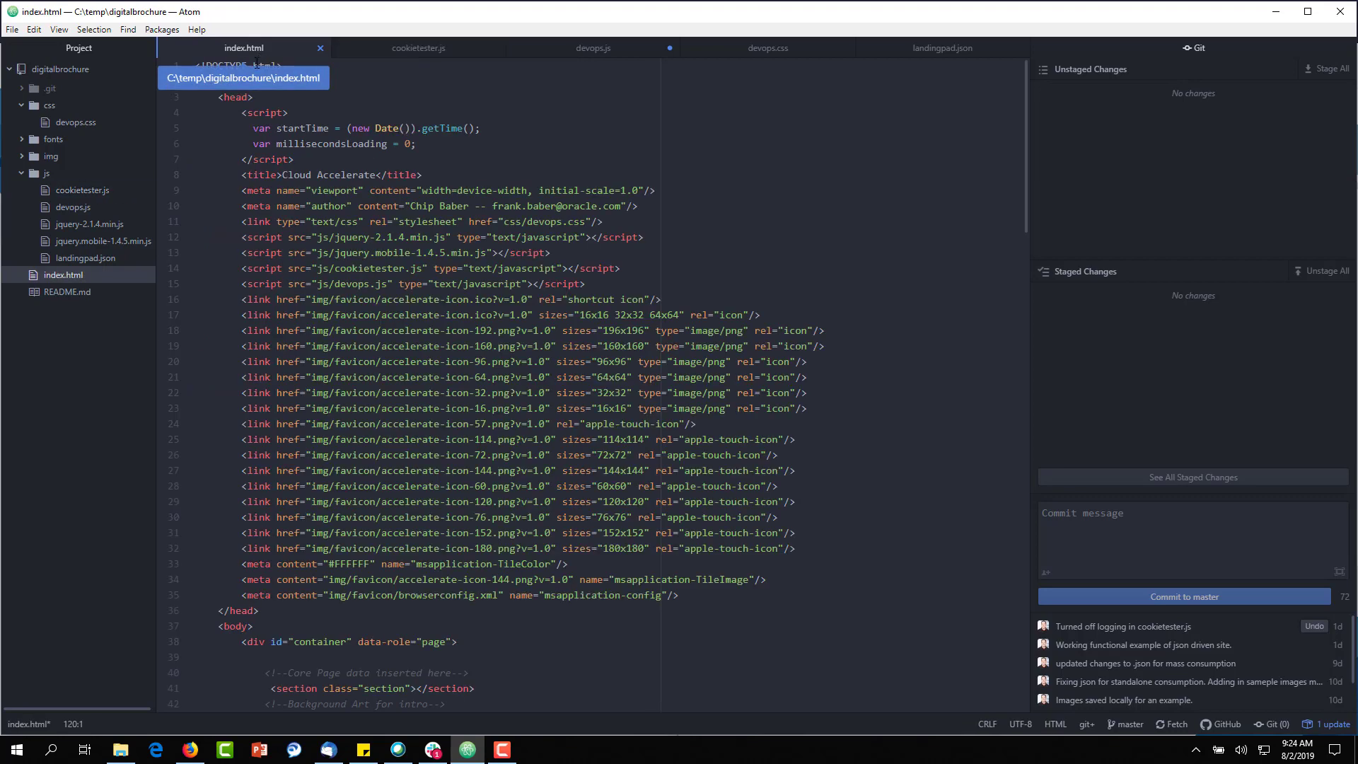